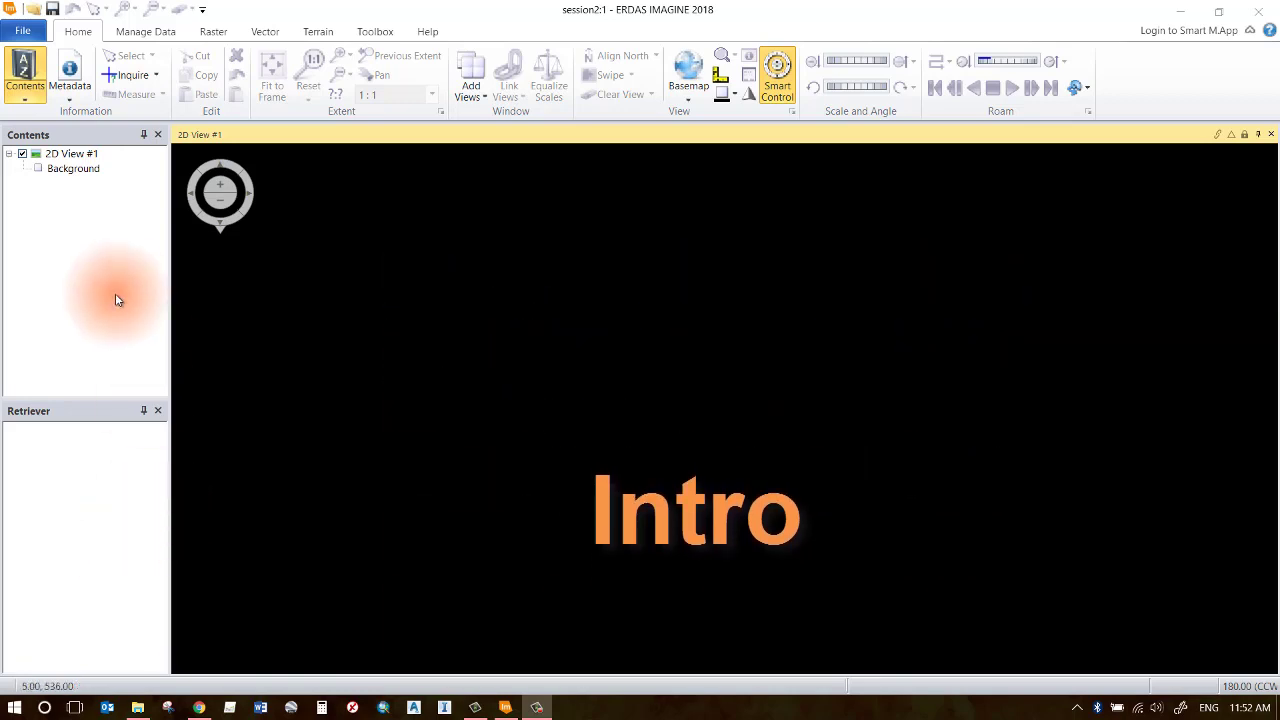
{"action": "mouse_move", "coordinate": [128, 230]}
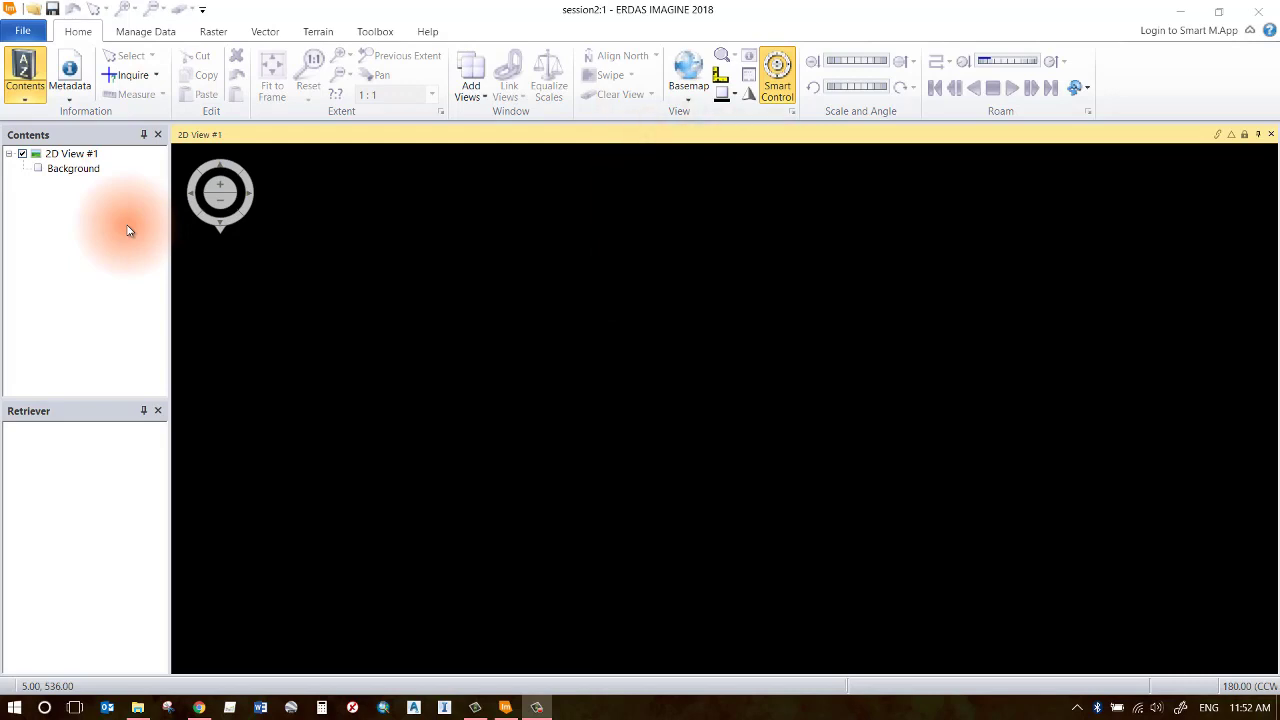
{"action": "mouse_move", "coordinate": [133, 205]}
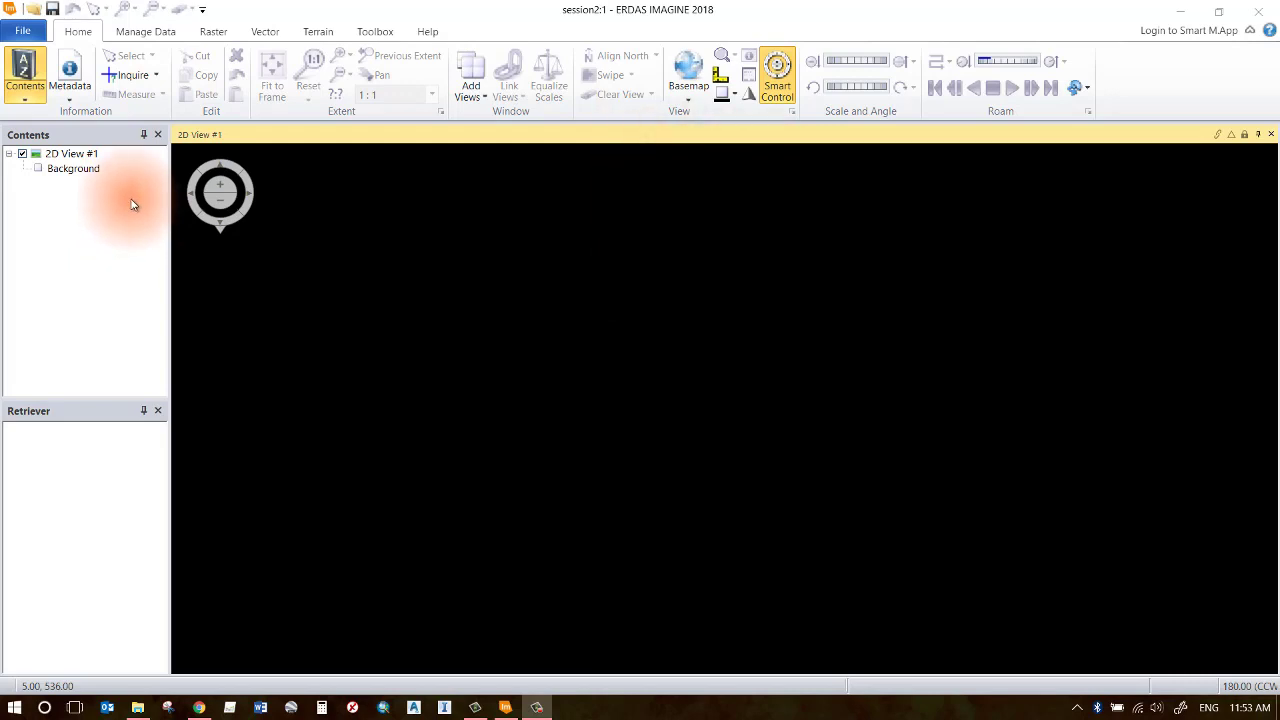
{"action": "mouse_move", "coordinate": [140, 213]}
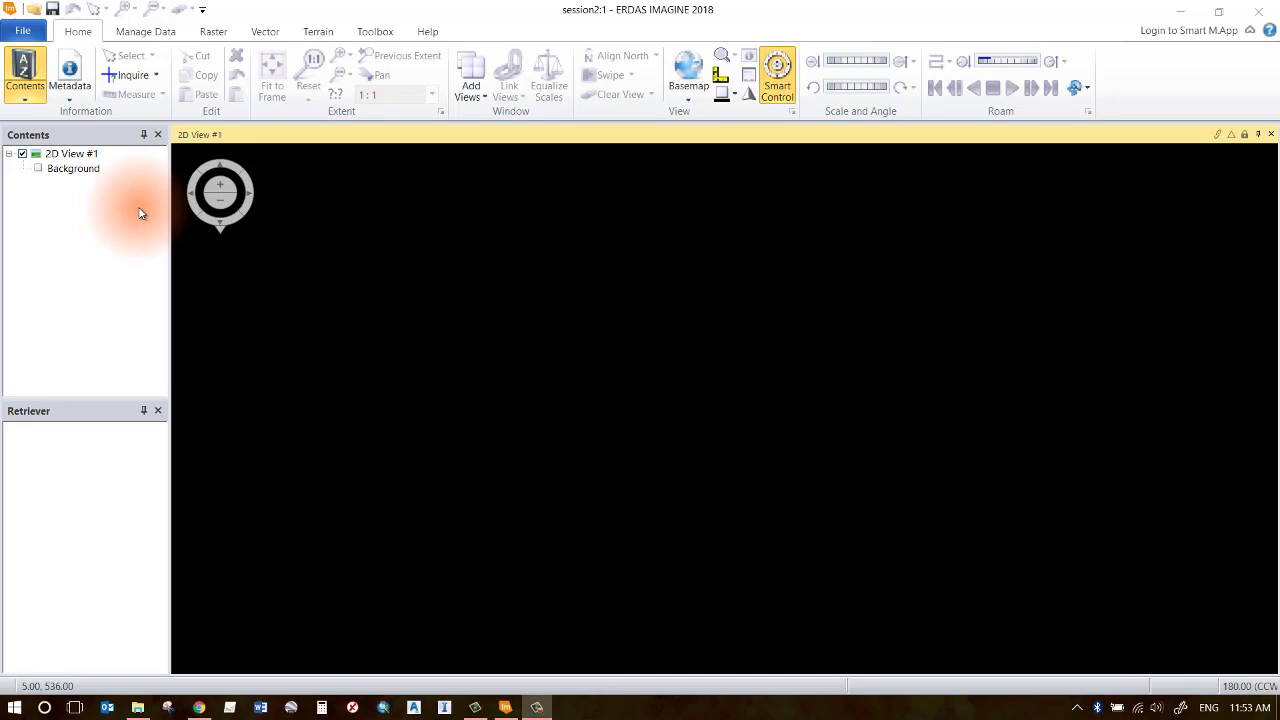
{"action": "mouse_move", "coordinate": [141, 255]}
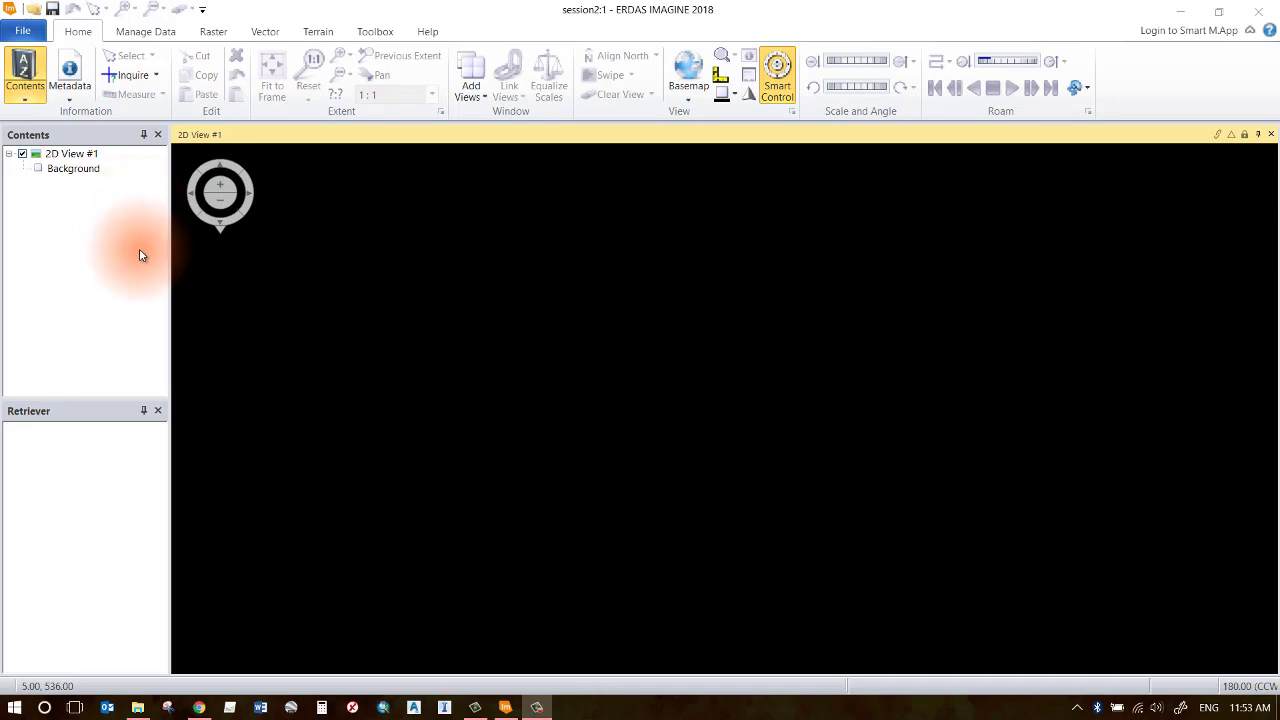
{"action": "mouse_move", "coordinate": [20, 688]}
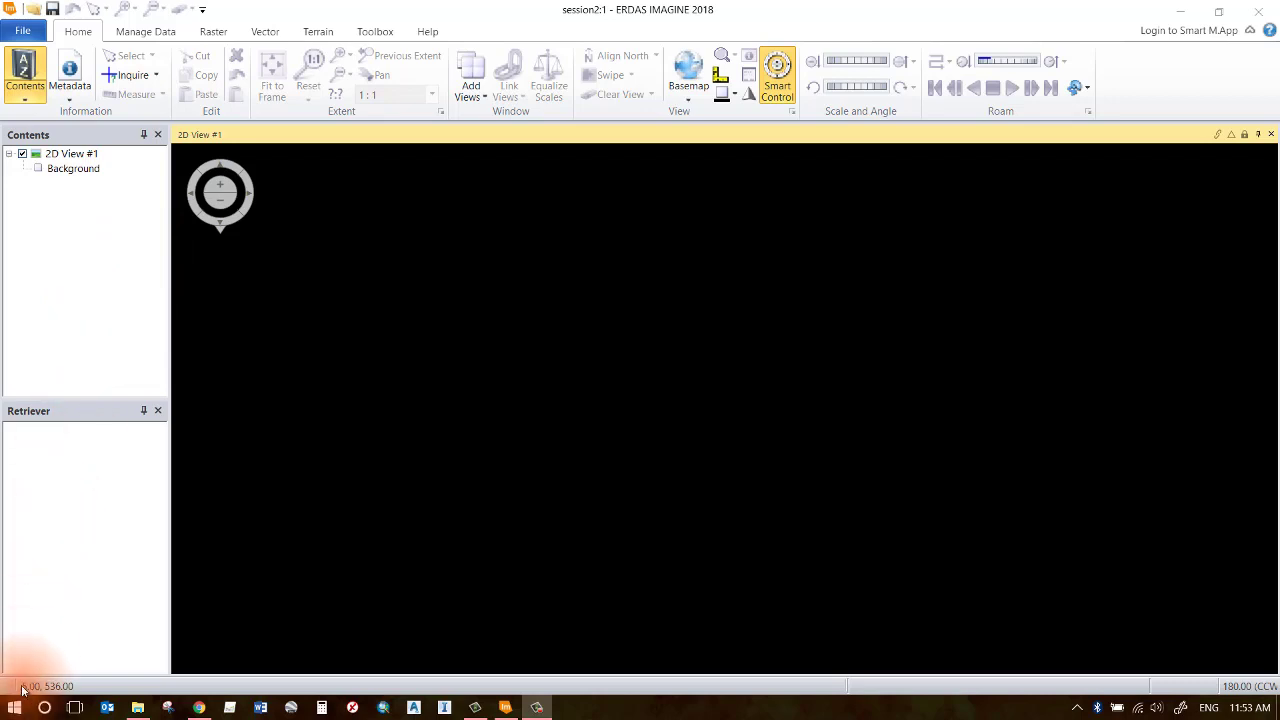
- Browse the File tab's recent documents and open options, then return to the map view
{"action": "left_click", "coordinate": [13, 707]}
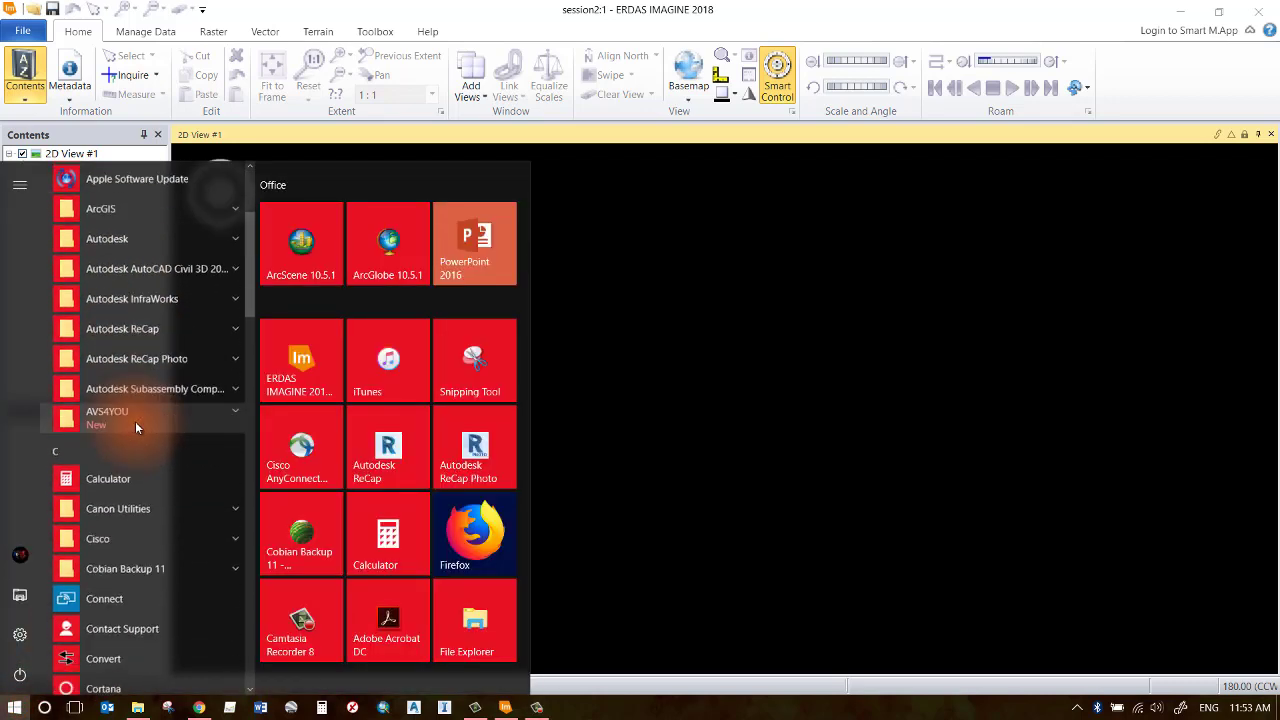
{"action": "scroll", "scroll_direction": "down", "scroll_amount": 3}
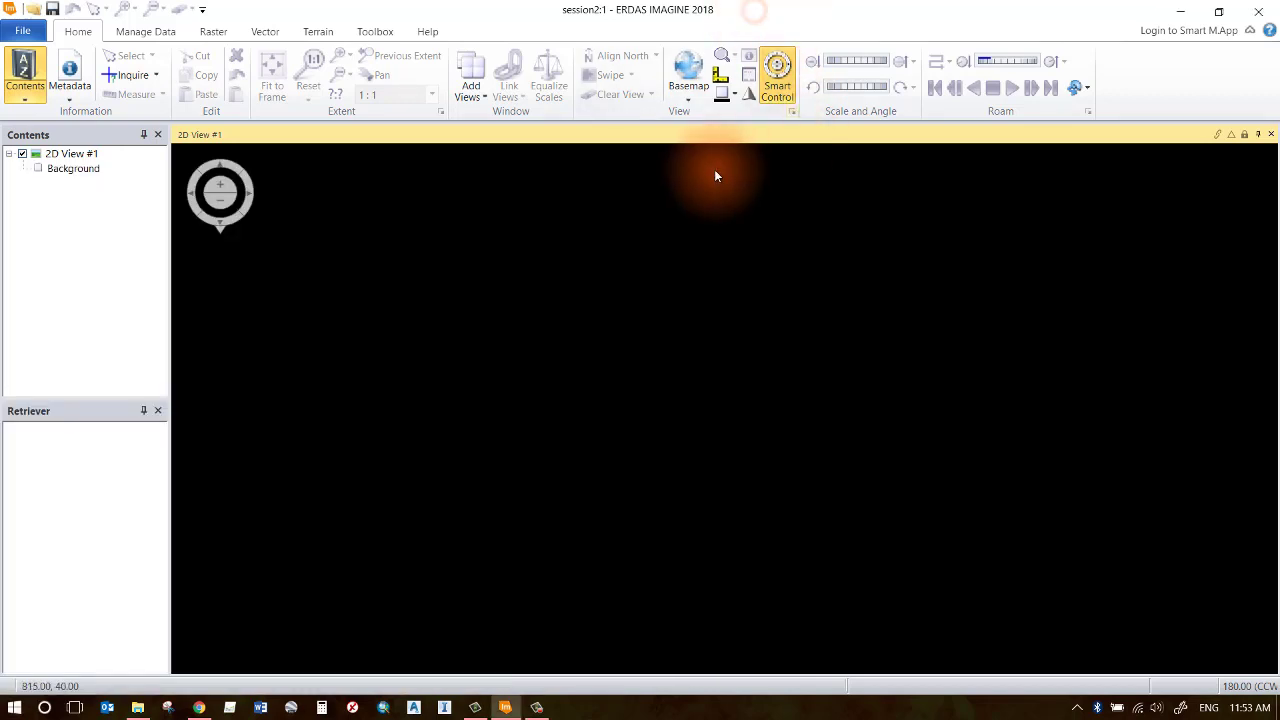
{"action": "mouse_move", "coordinate": [590, 307]}
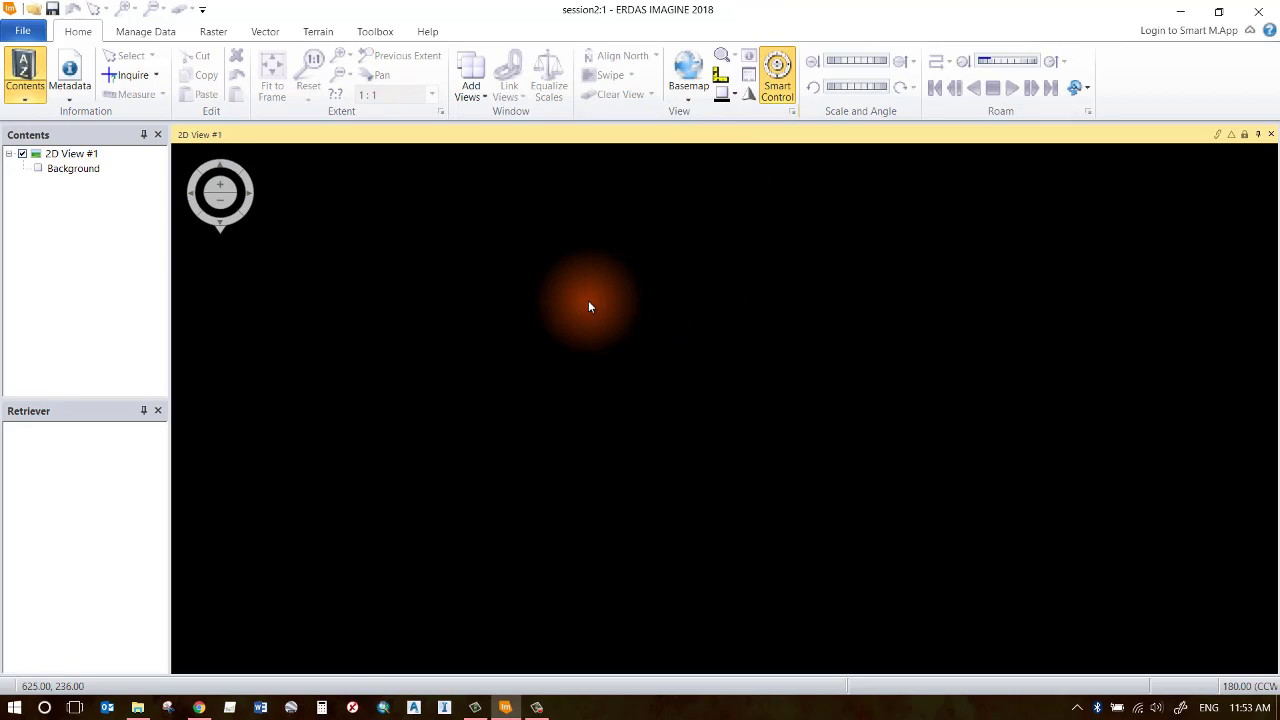
{"action": "mouse_move", "coordinate": [395, 265]}
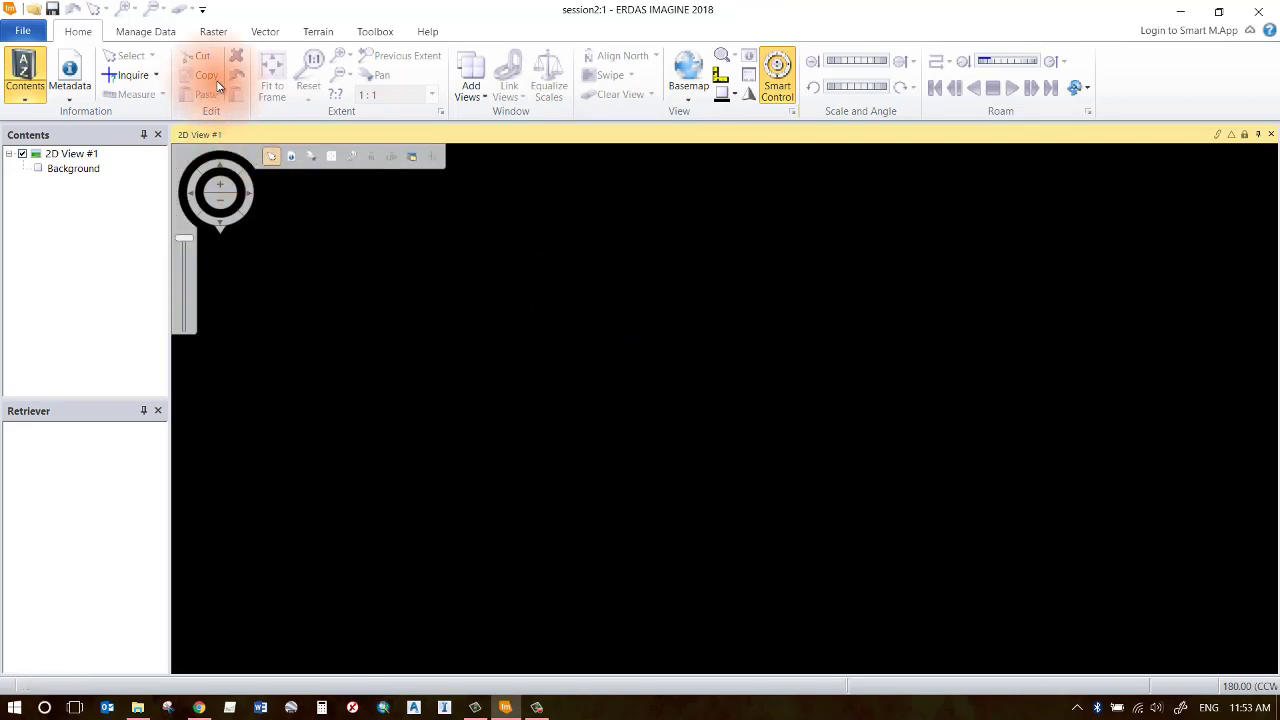
{"action": "mouse_move", "coordinate": [207, 75]}
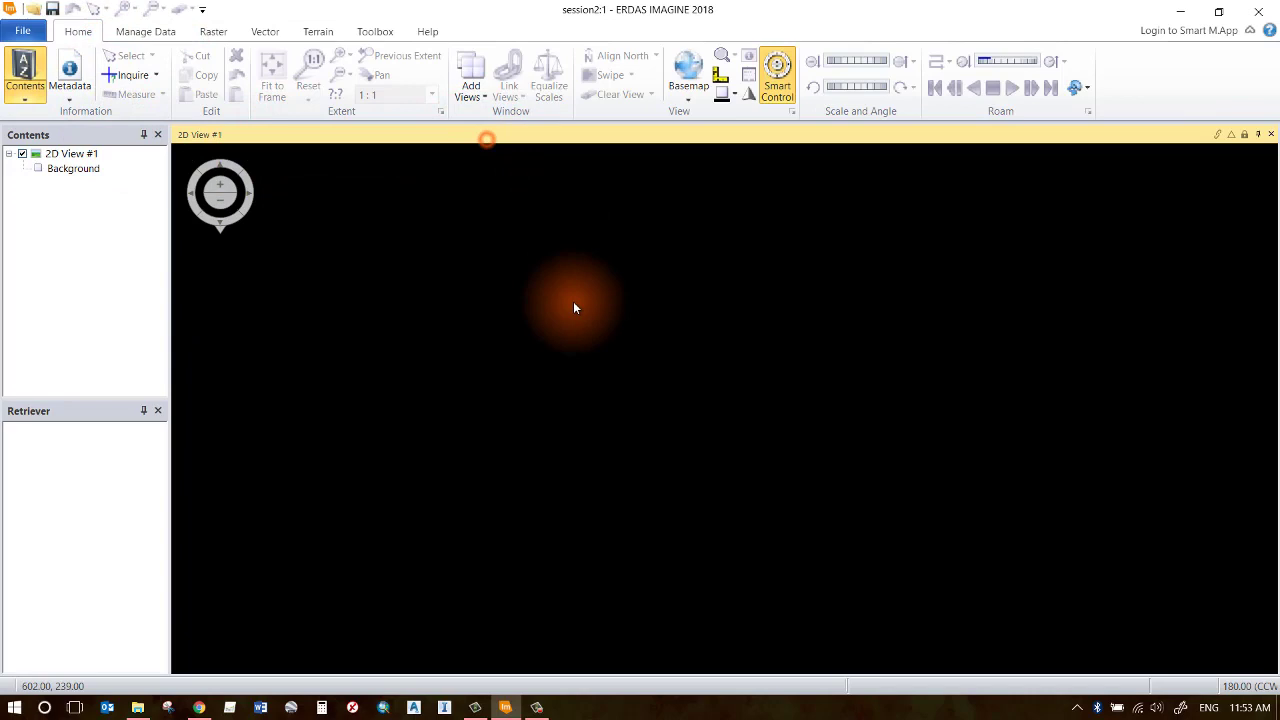
{"action": "mouse_move", "coordinate": [713, 407]}
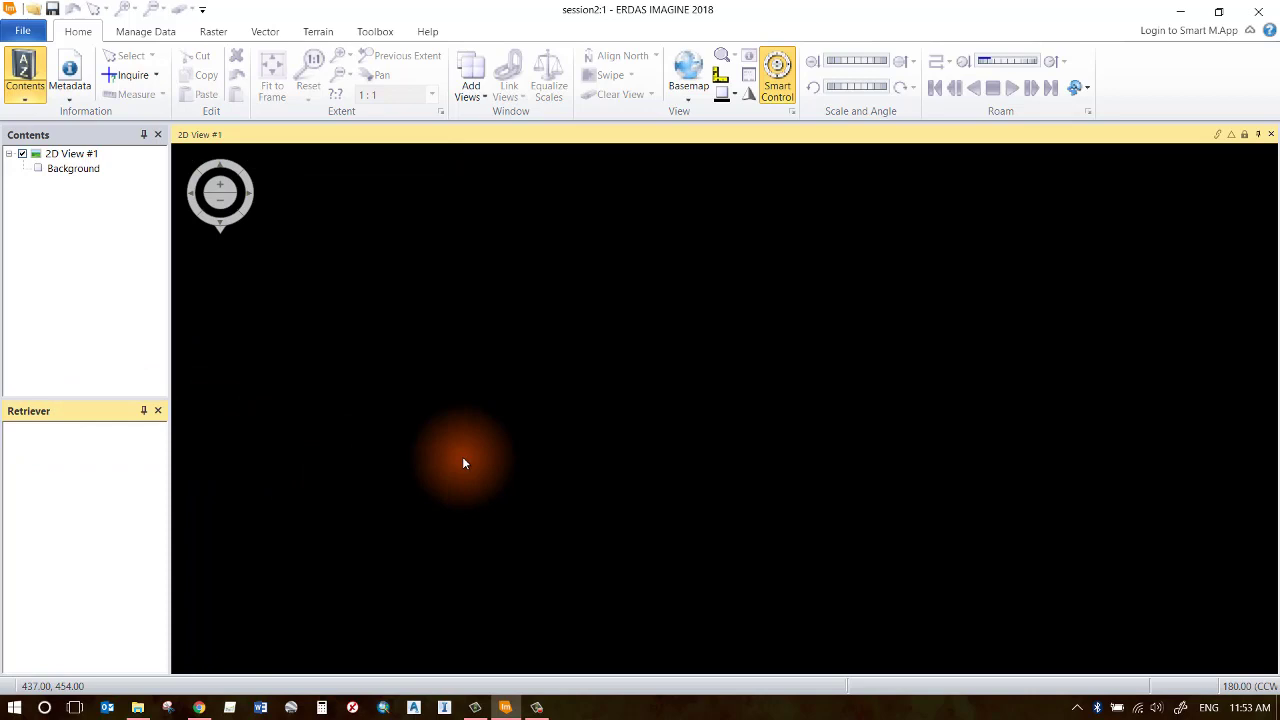
{"action": "mouse_move", "coordinate": [312, 347]}
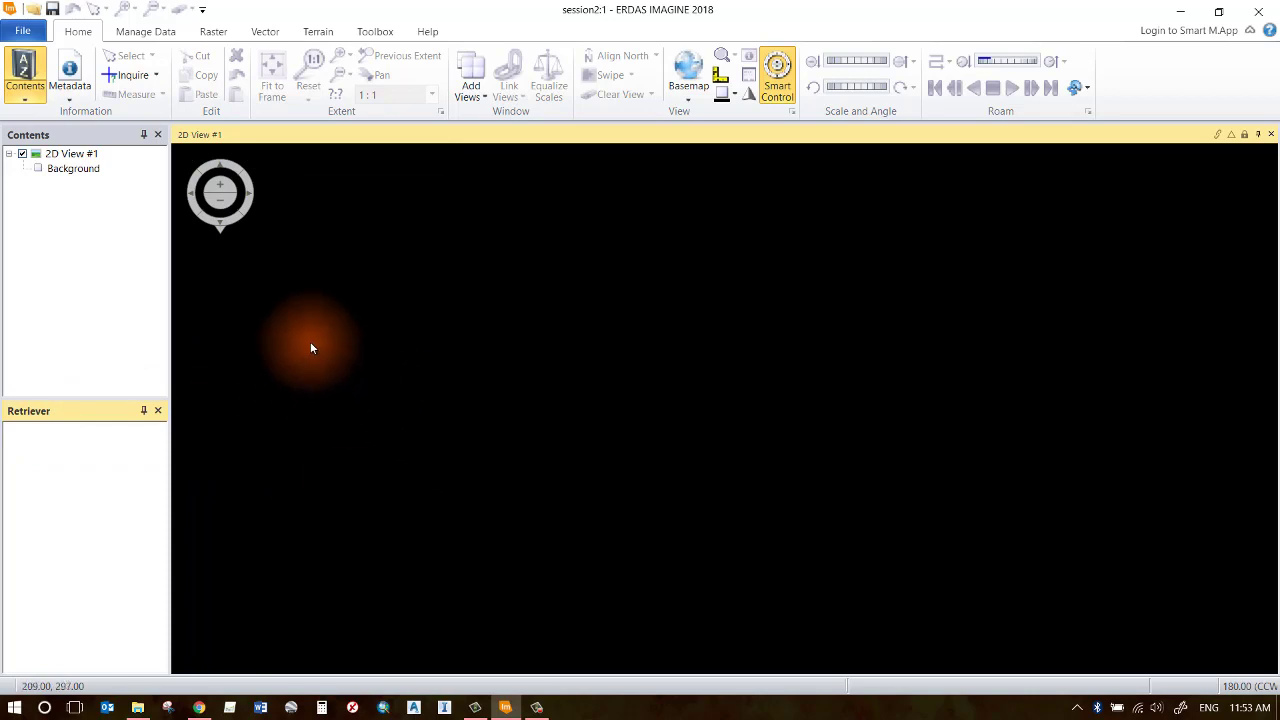
{"action": "mouse_move", "coordinate": [371, 313]}
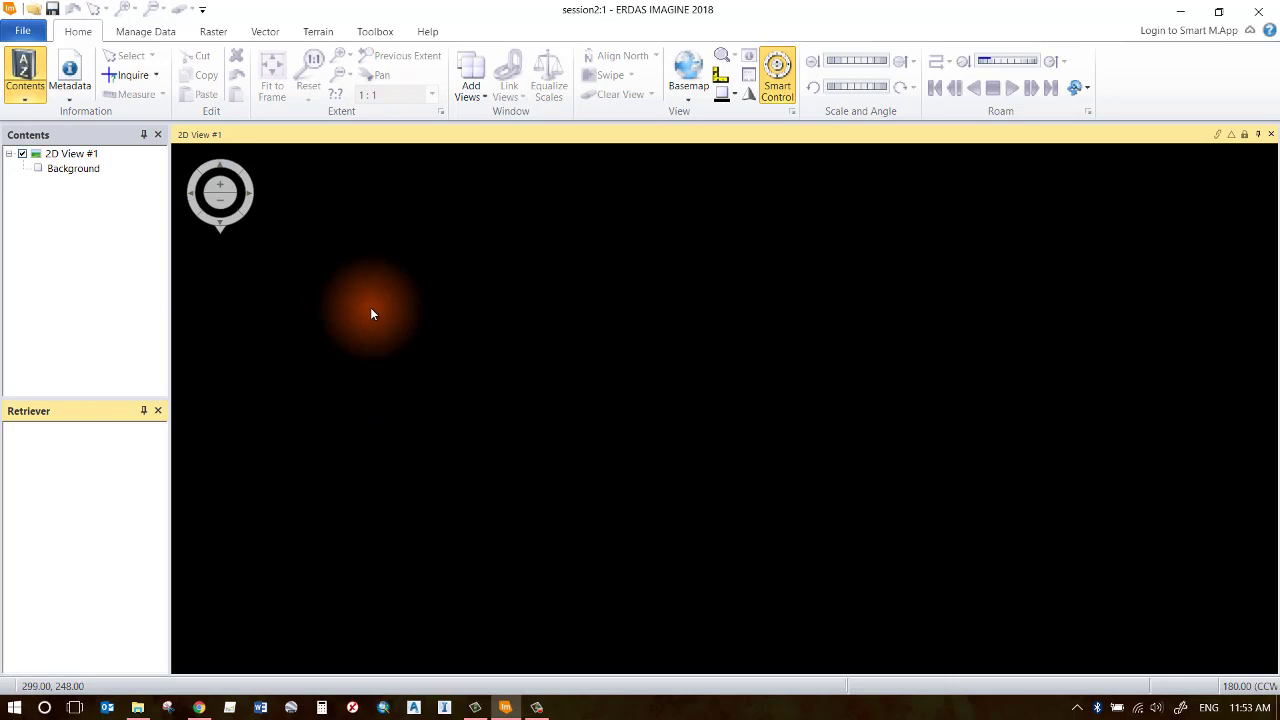
{"action": "mouse_move", "coordinate": [263, 238]}
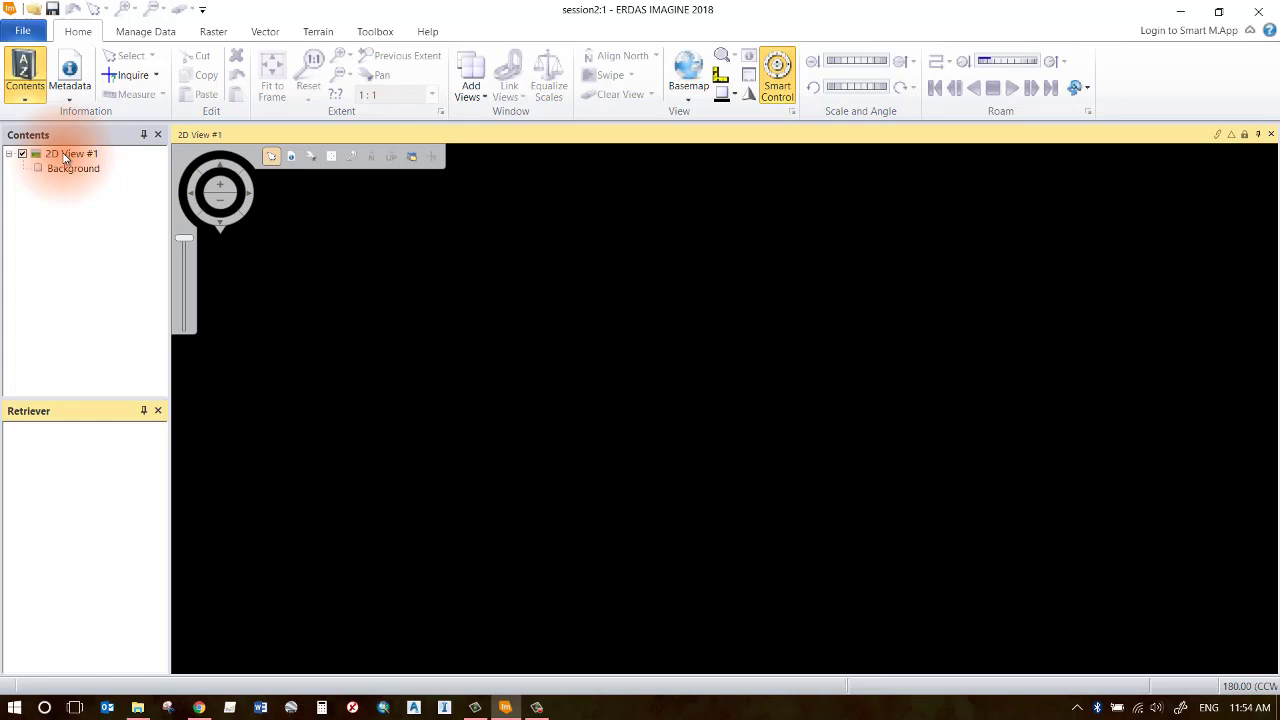
{"action": "right_click", "coordinate": [71, 153]}
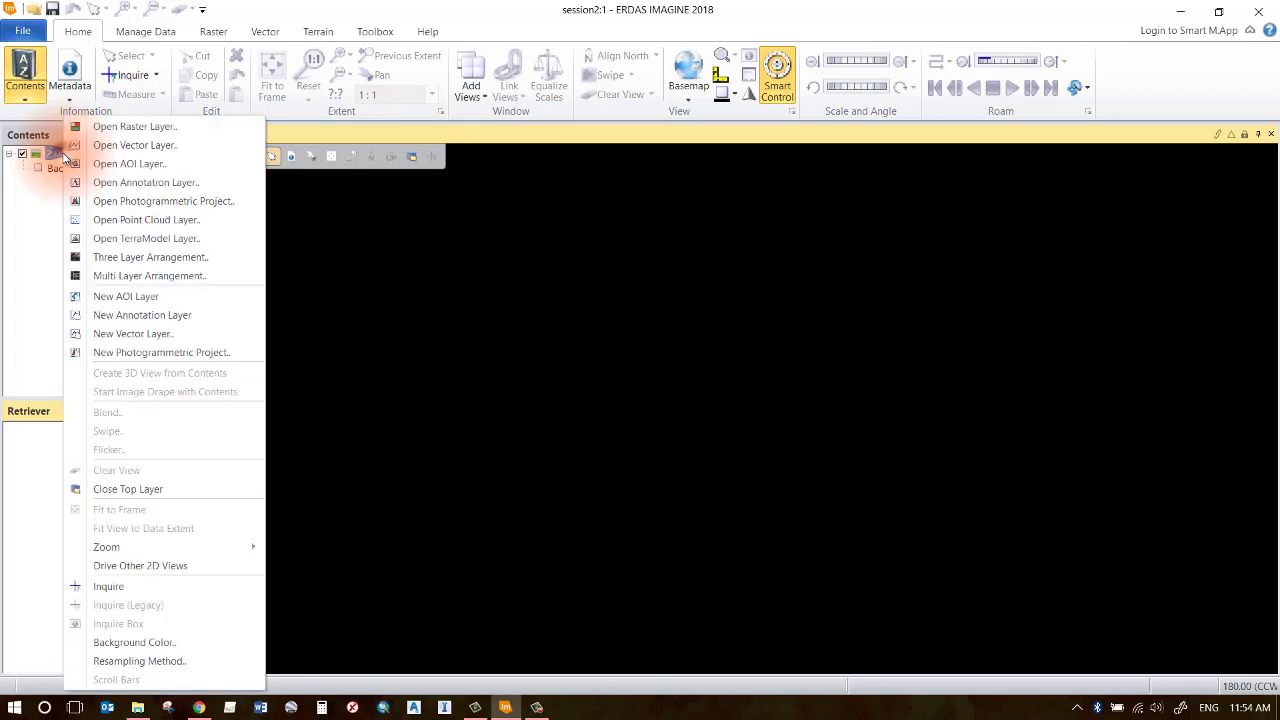
{"action": "mouse_move", "coordinate": [145, 182]}
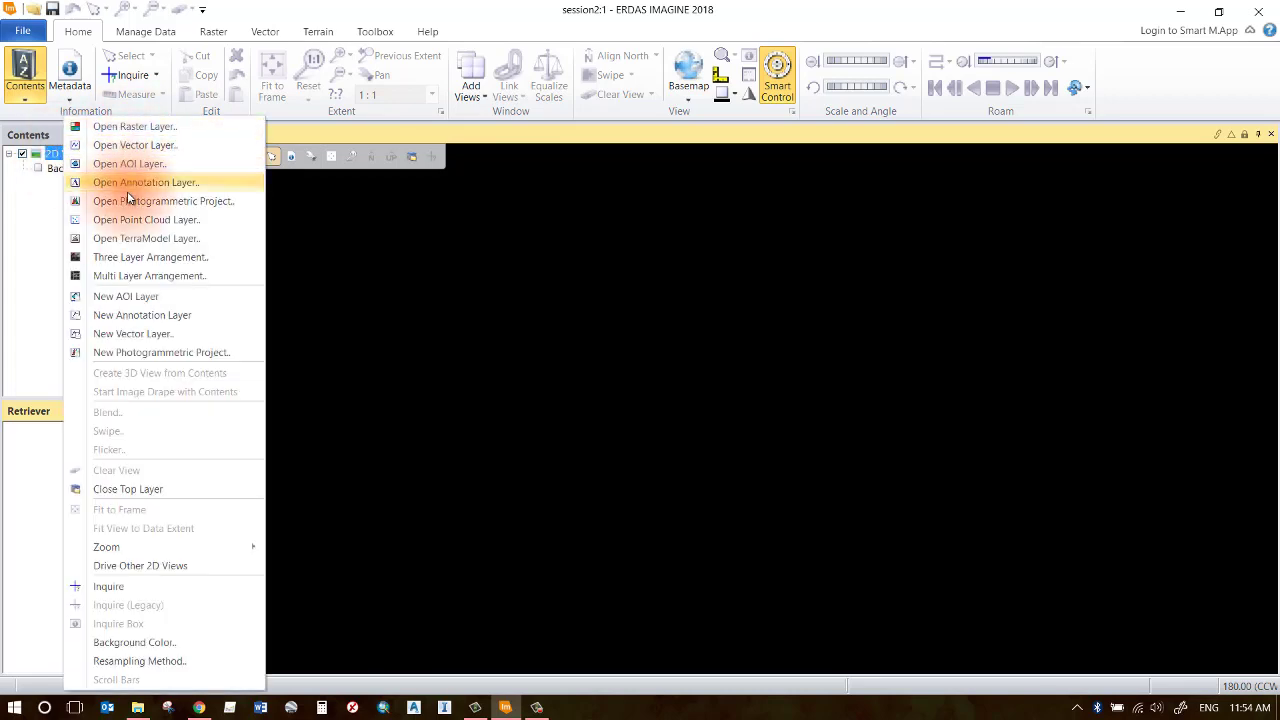
{"action": "mouse_move", "coordinate": [128, 275]}
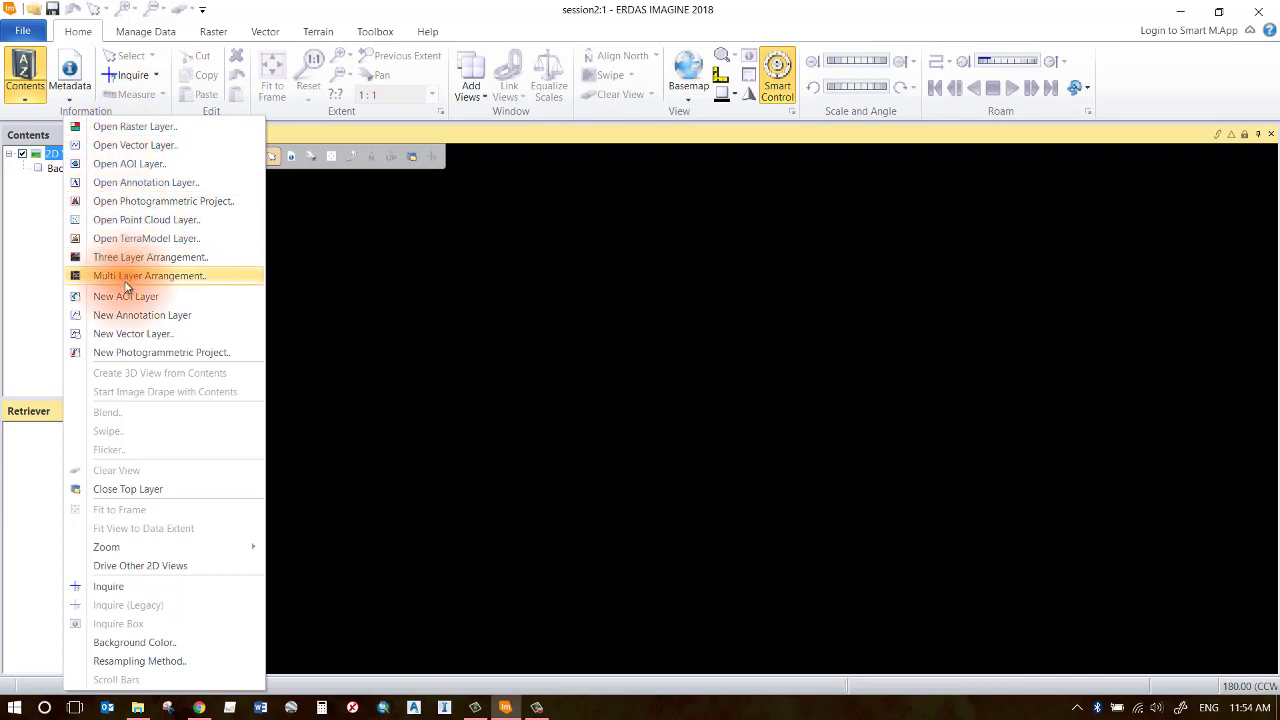
{"action": "mouse_move", "coordinate": [135, 145]}
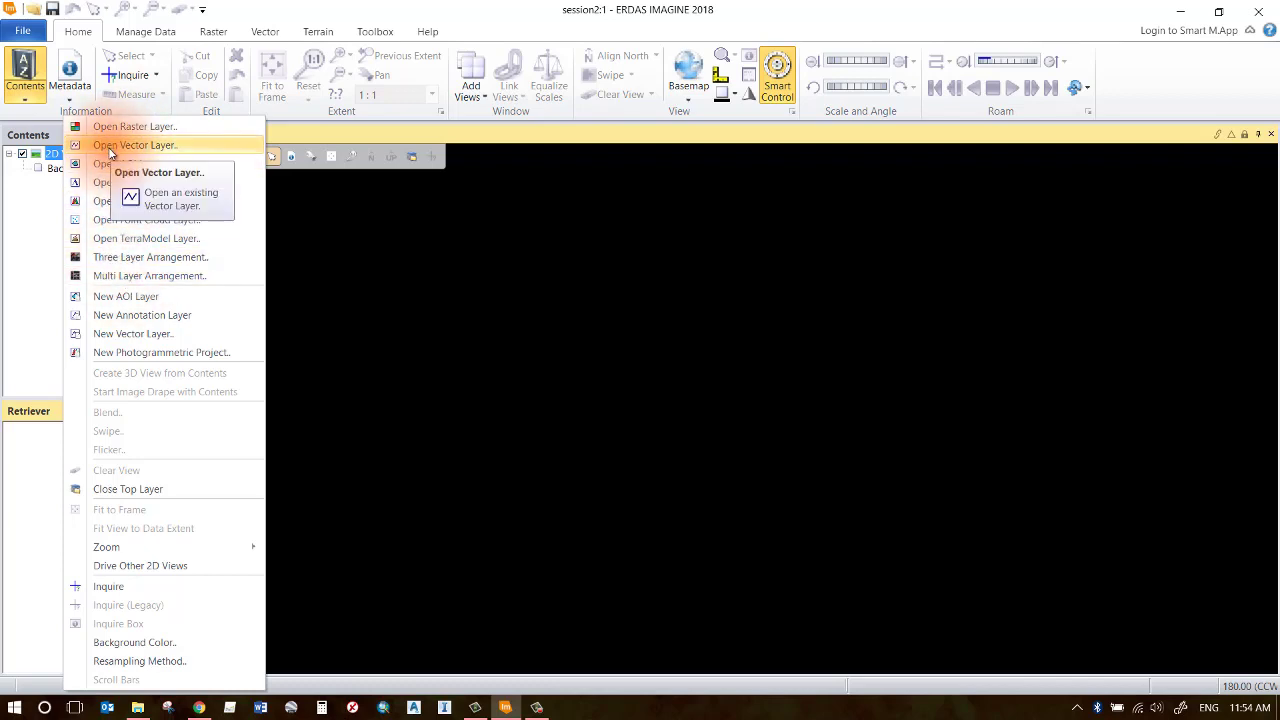
{"action": "left_click", "coordinate": [23, 31]}
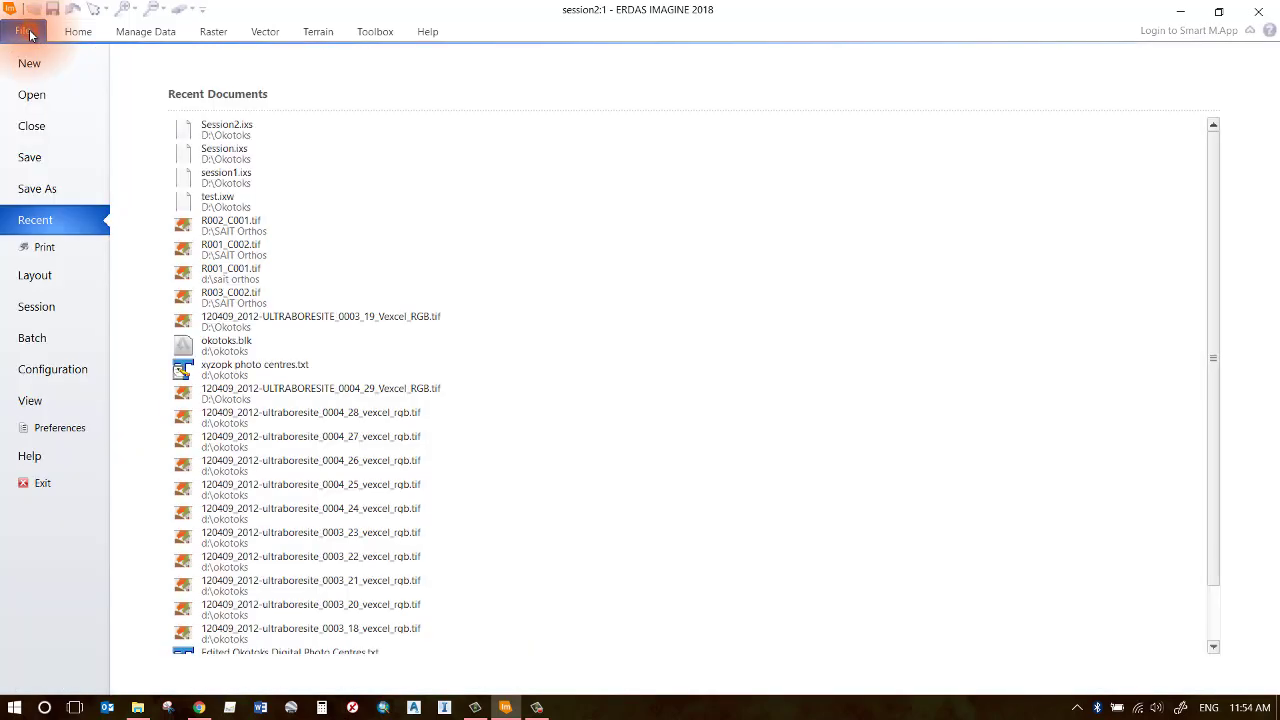
{"action": "left_click", "coordinate": [32, 94]}
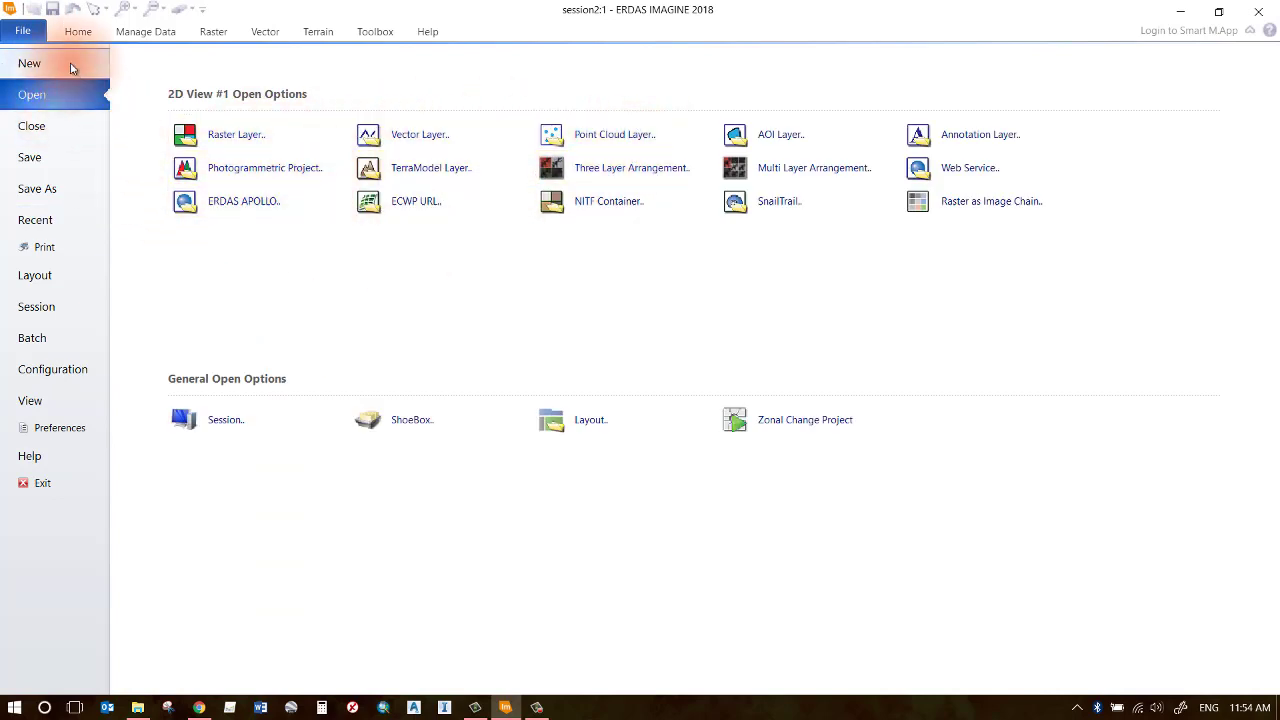
{"action": "left_click", "coordinate": [29, 63]}
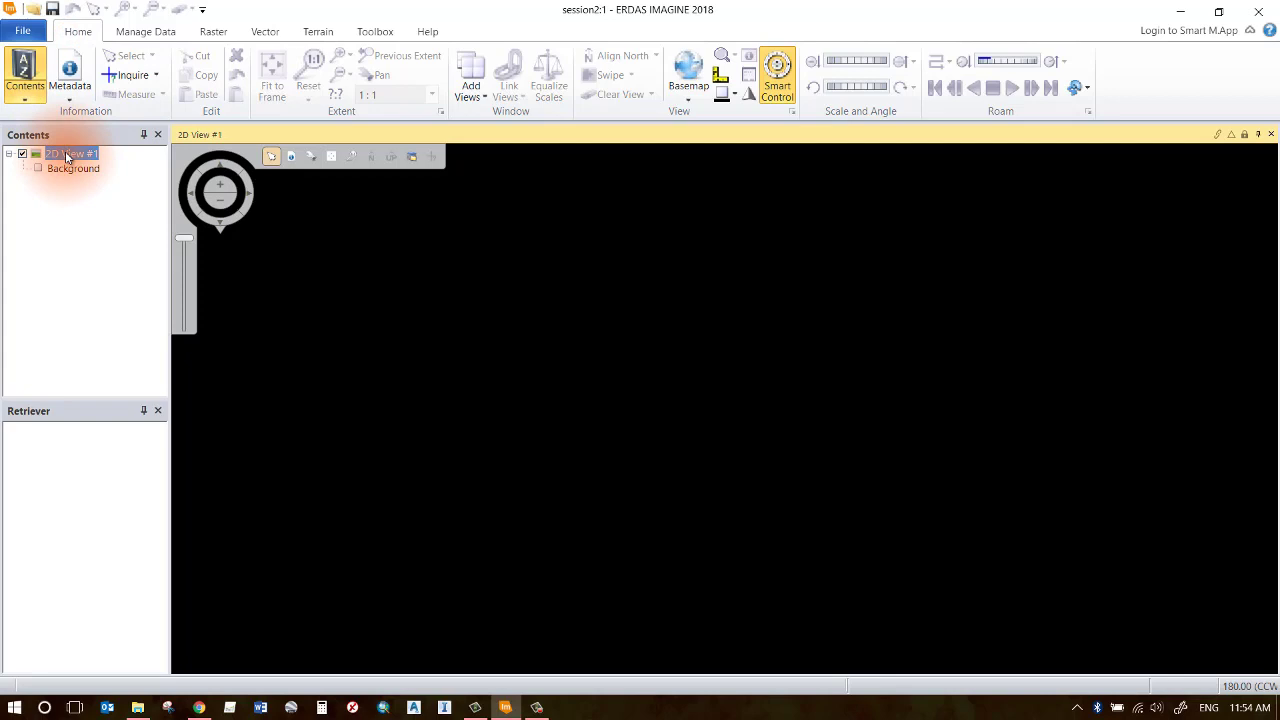
- Load the orthophoto tile R001_C001.tif from the SAIT Orthos folder into 2D View #1
{"action": "right_click", "coordinate": [70, 153]}
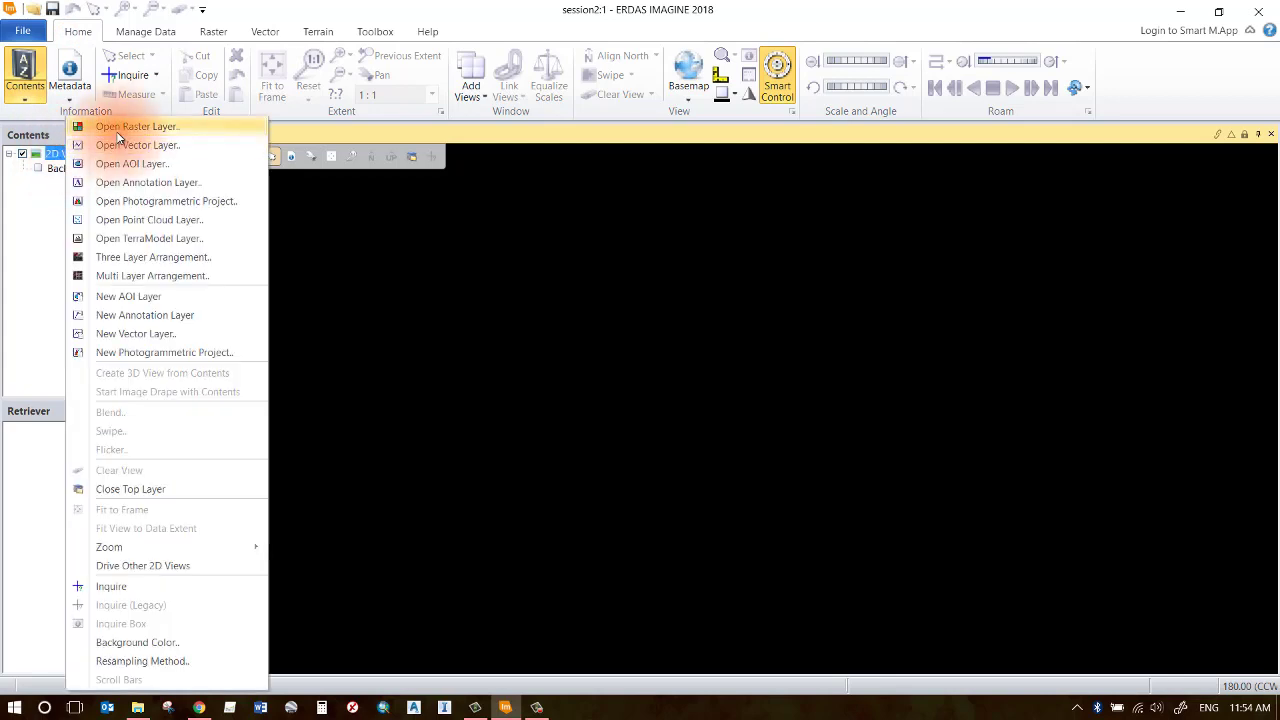
{"action": "mouse_move", "coordinate": [137, 127]}
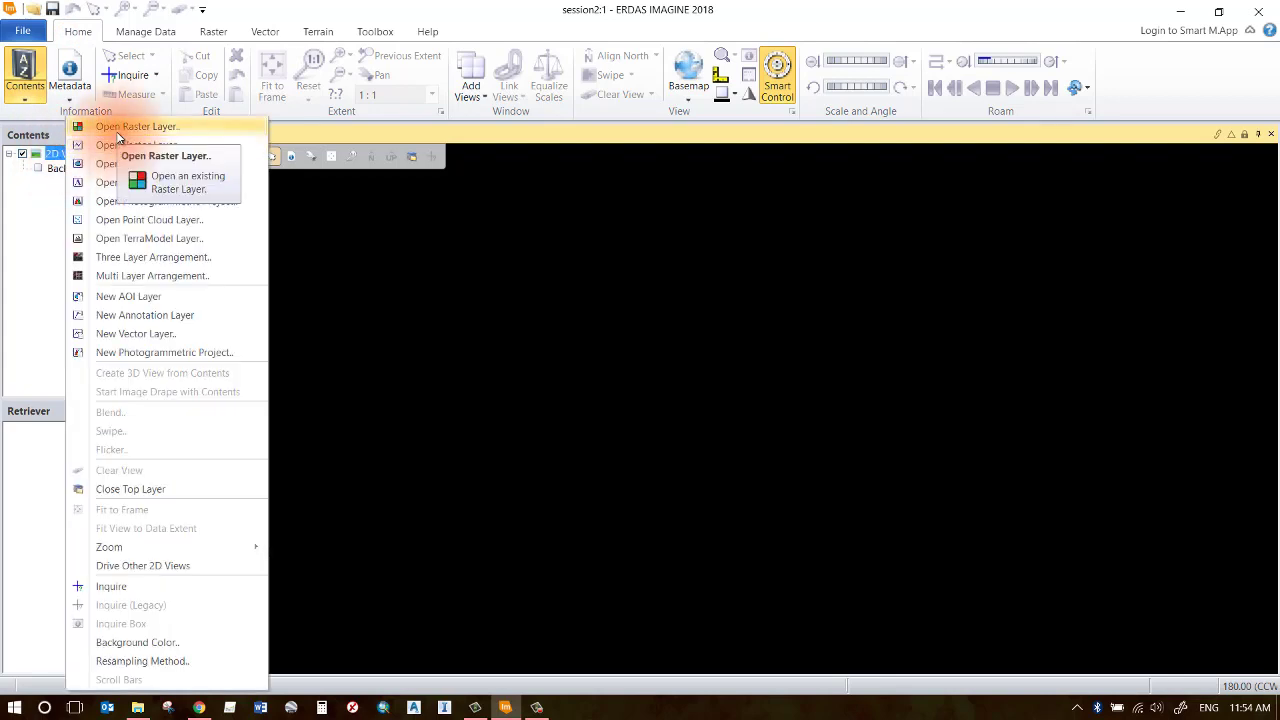
{"action": "left_click", "coordinate": [137, 127]}
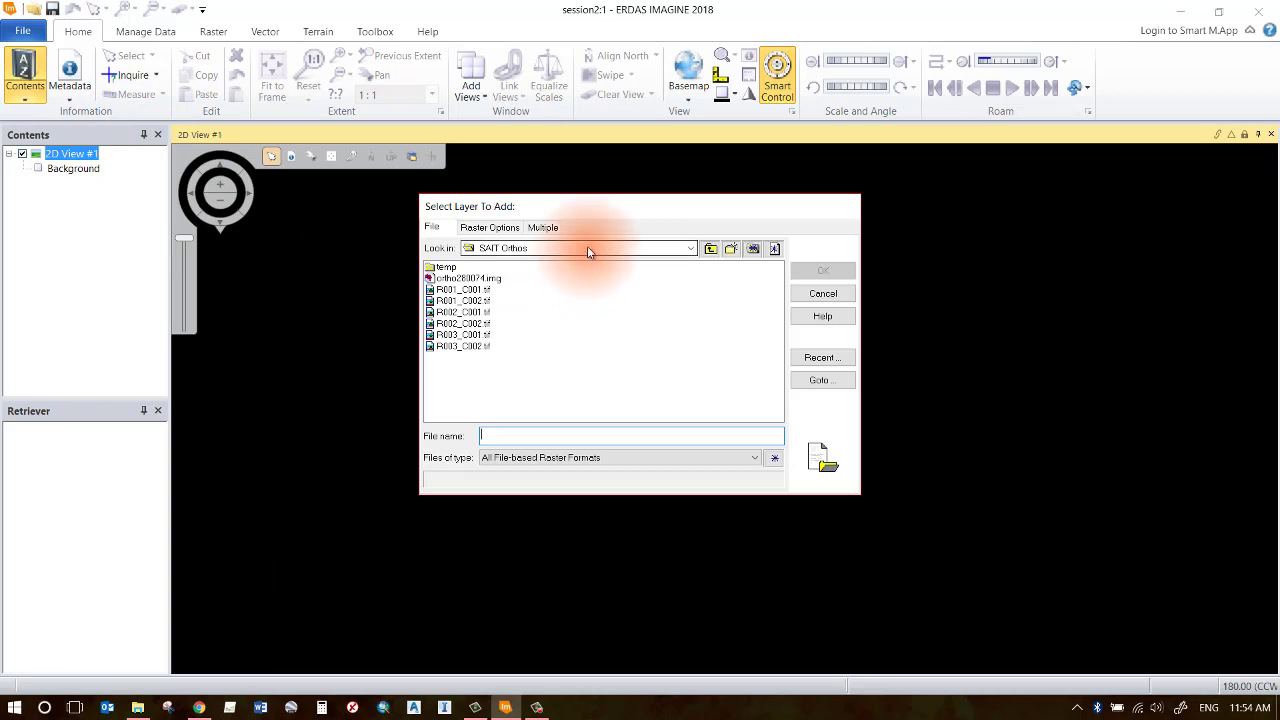
{"action": "left_click", "coordinate": [690, 248]}
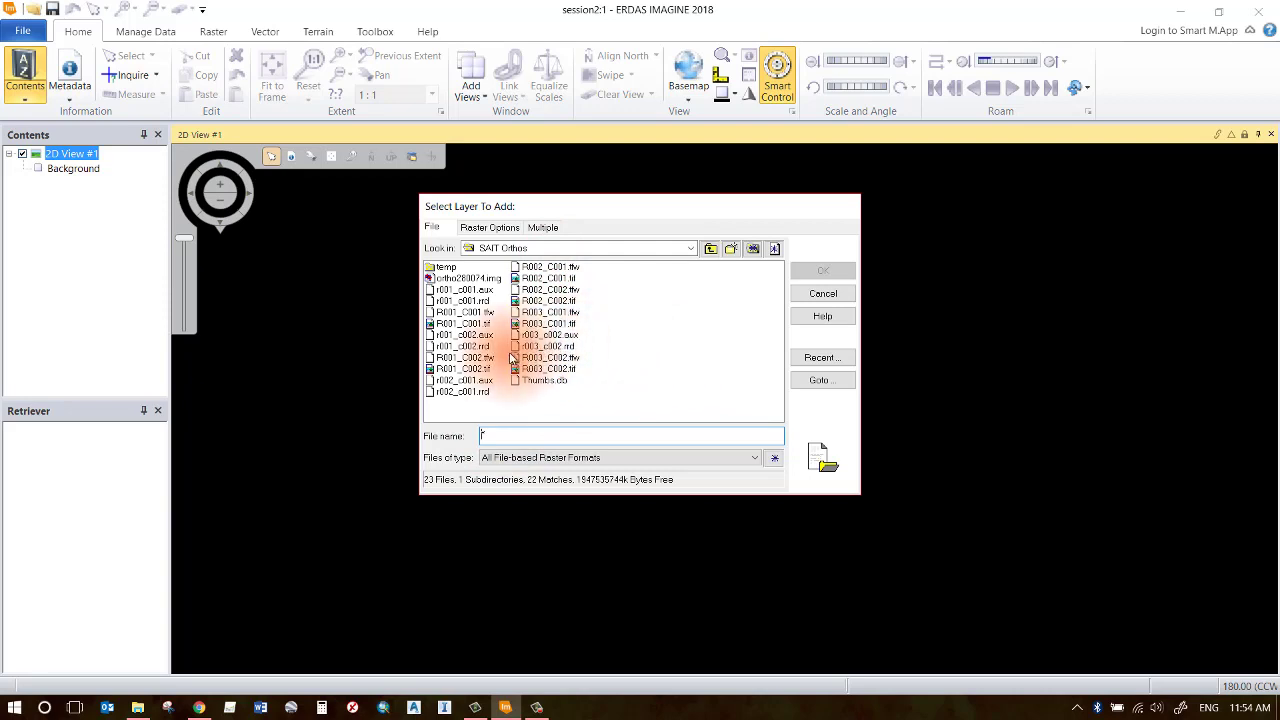
{"action": "left_click", "coordinate": [463, 322]}
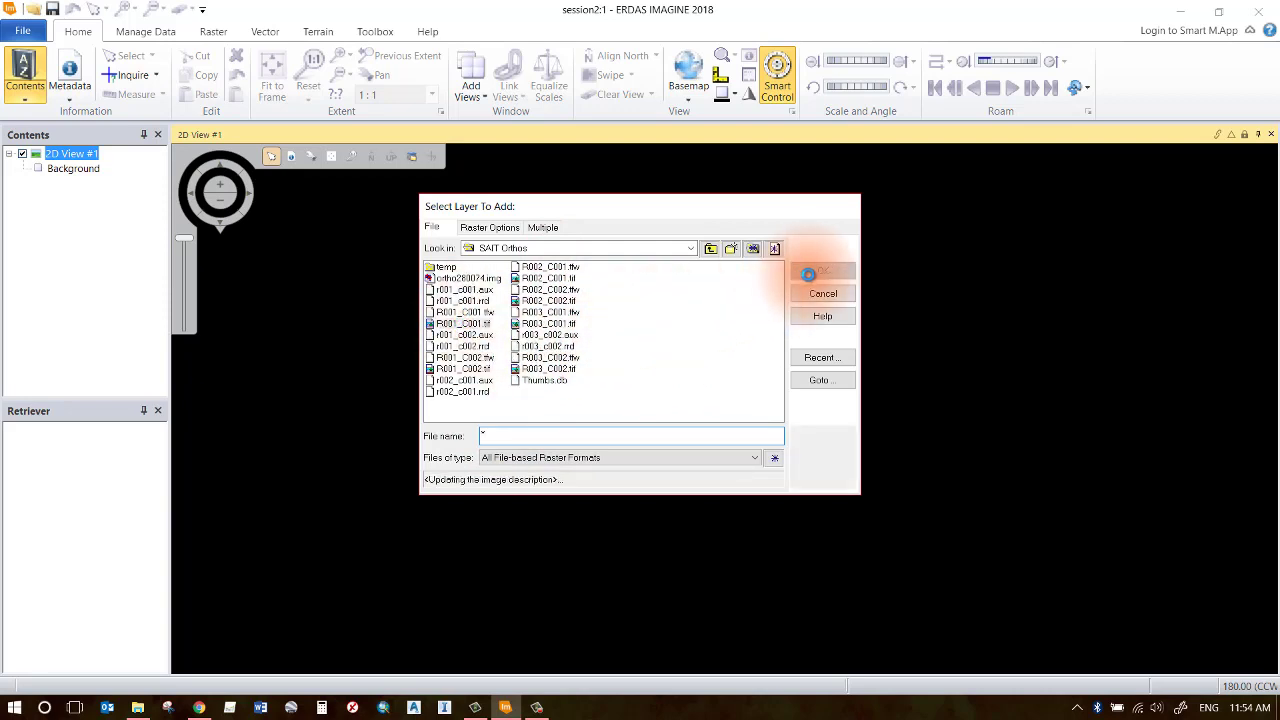
{"action": "left_click", "coordinate": [462, 323]}
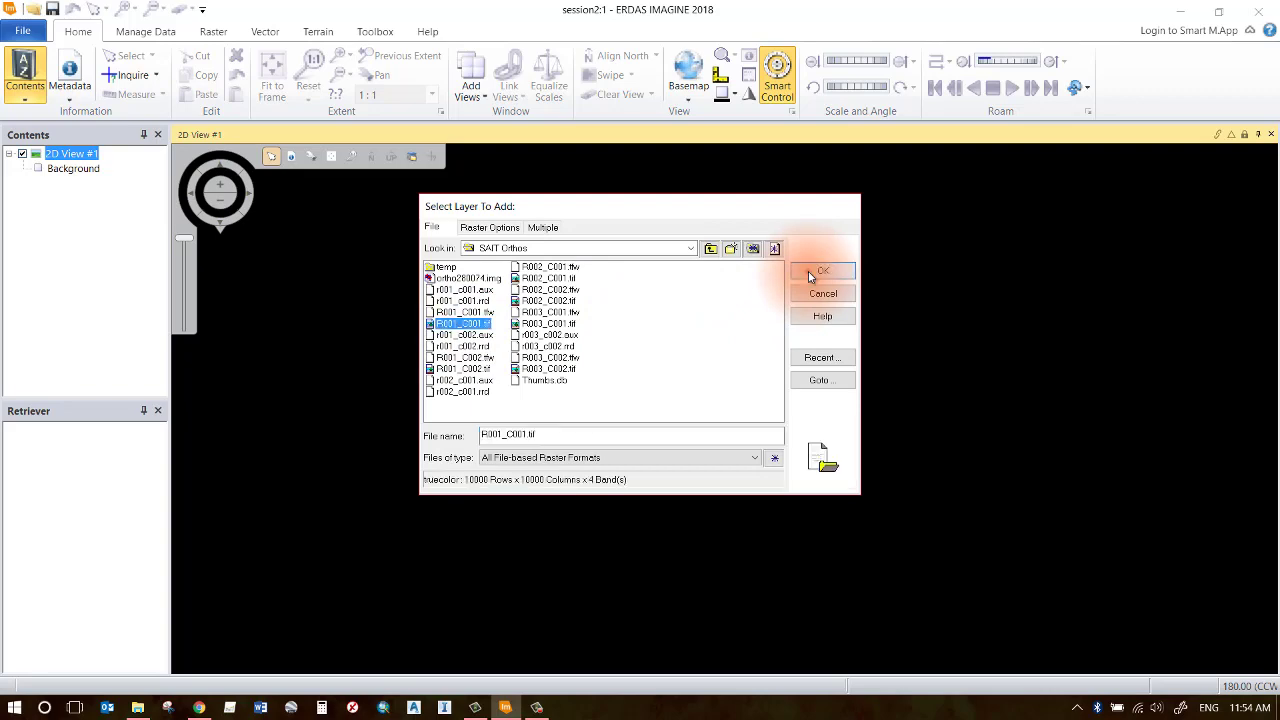
{"action": "left_click", "coordinate": [822, 270]}
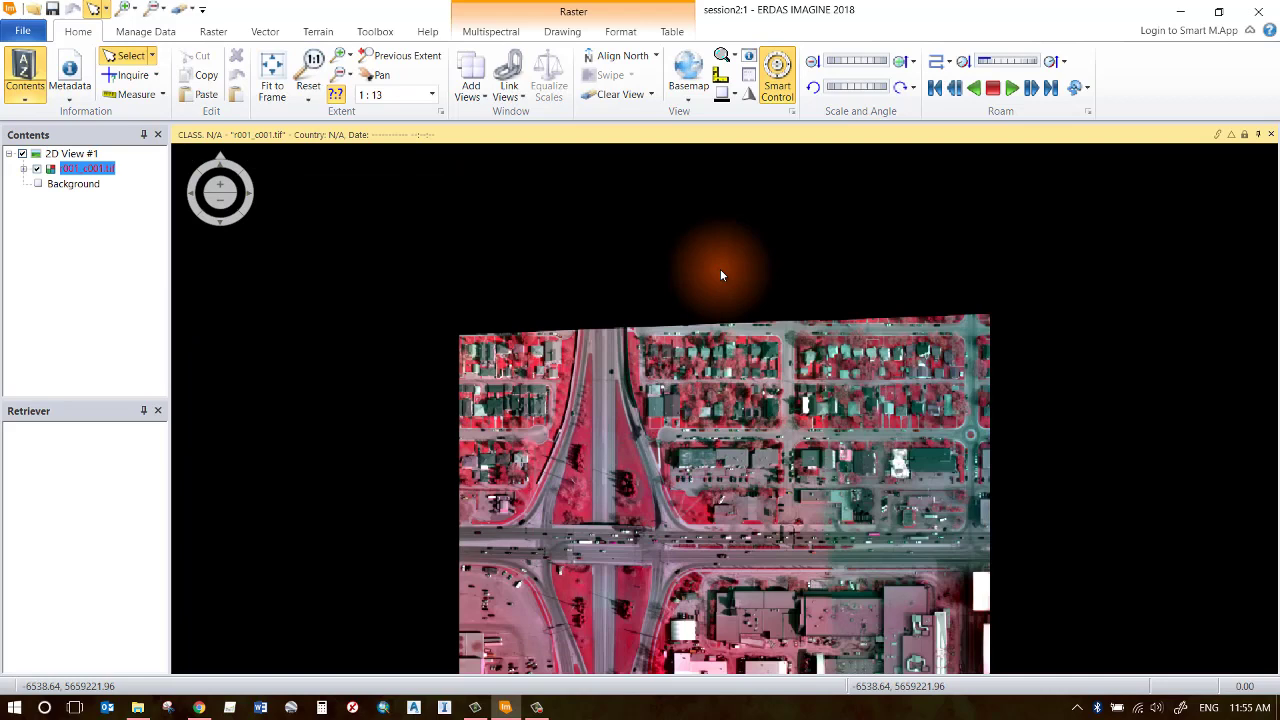
{"action": "mouse_move", "coordinate": [730, 300]}
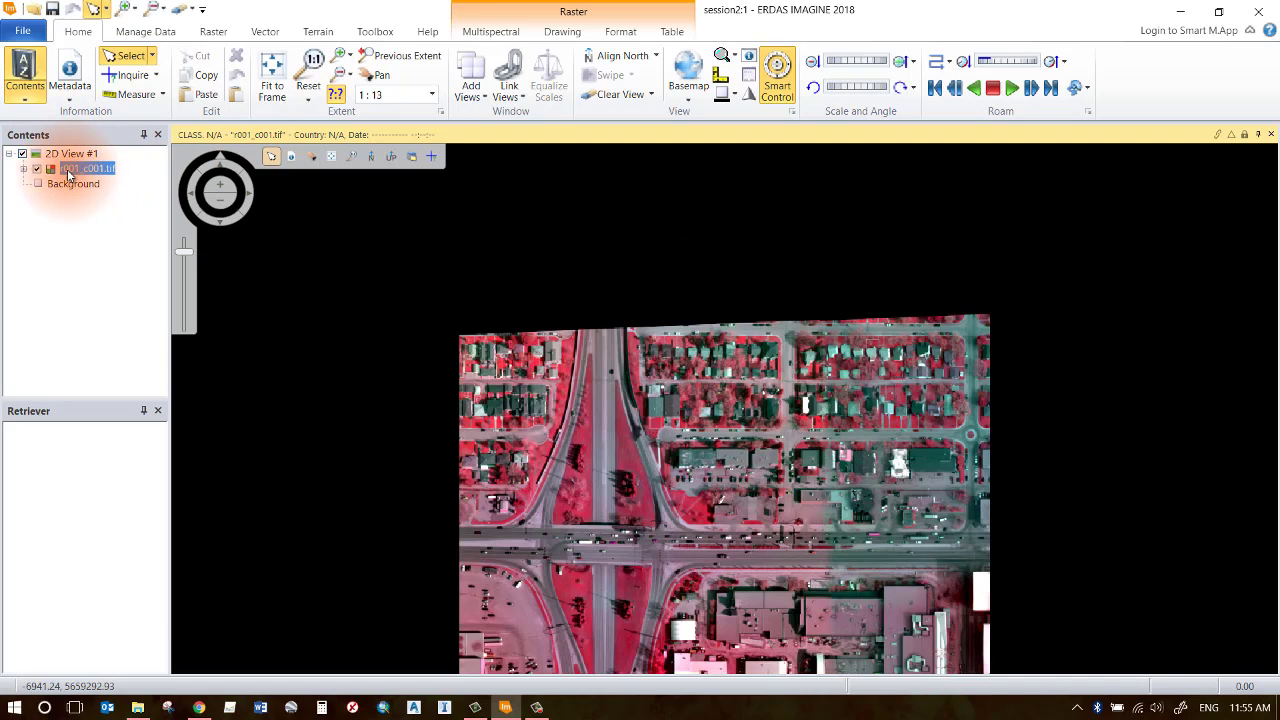
{"action": "left_click", "coordinate": [24, 168]}
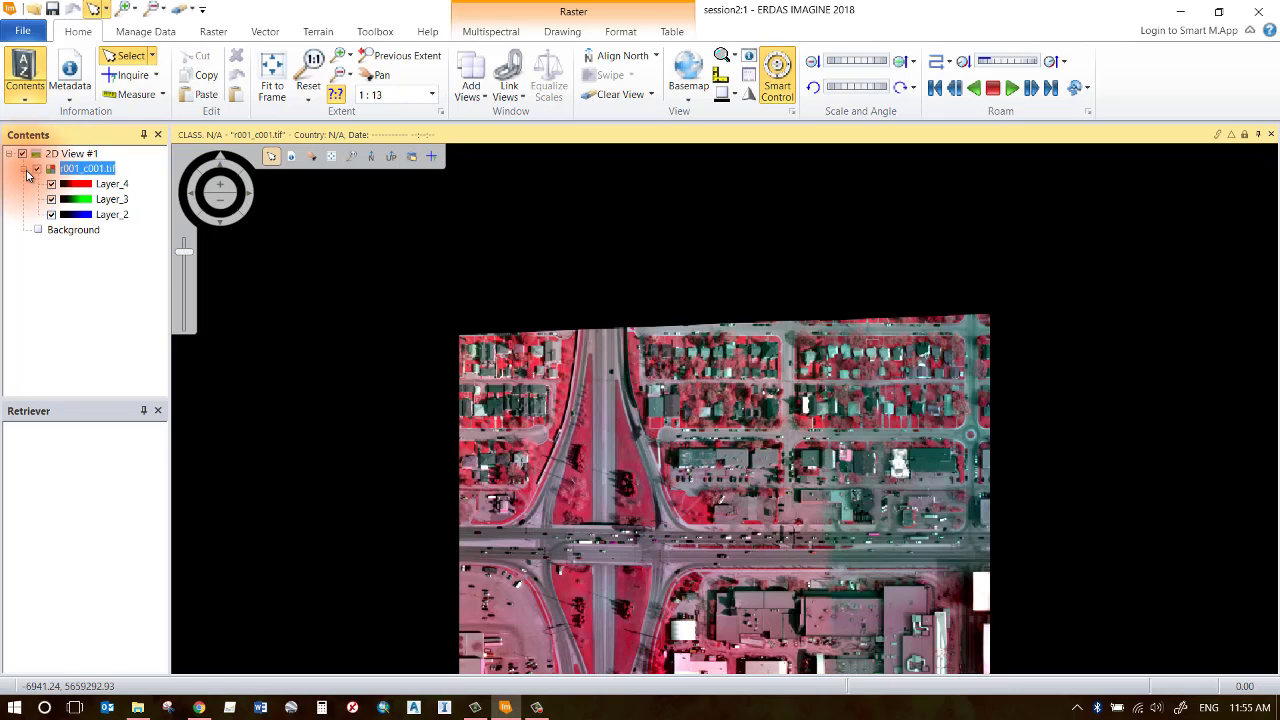
{"action": "left_click", "coordinate": [37, 168]}
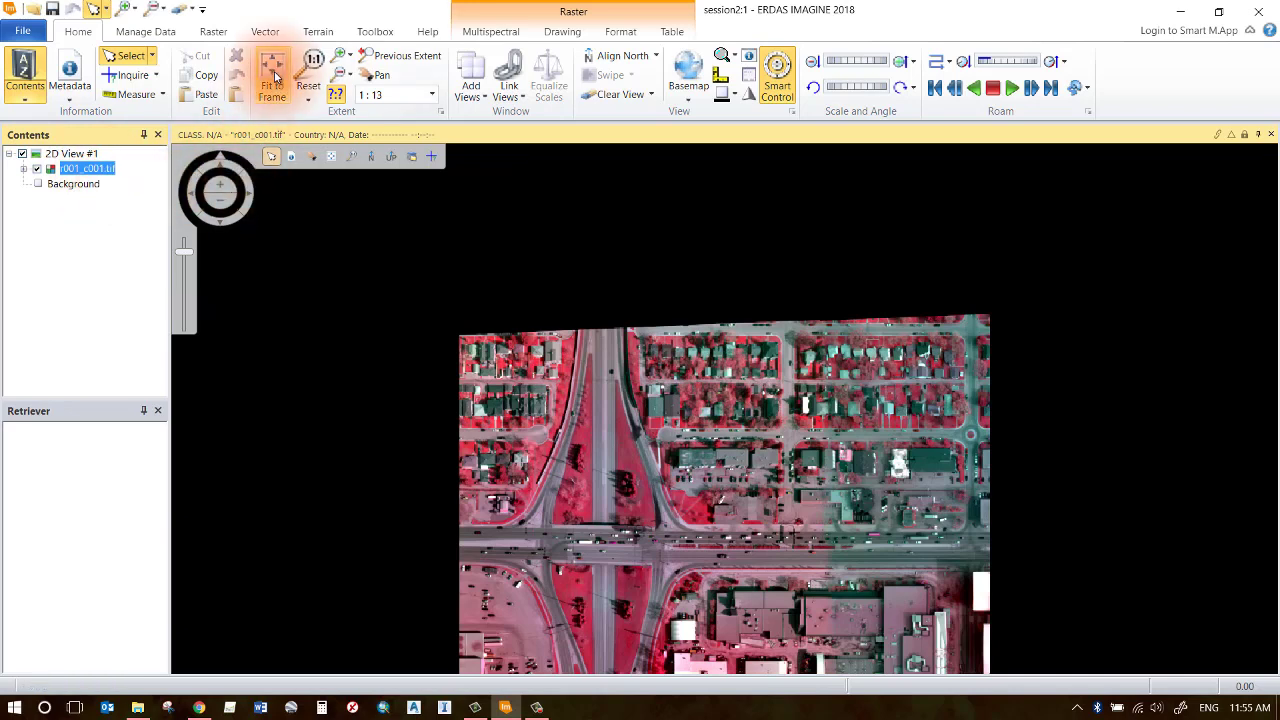
{"action": "mouse_move", "coordinate": [273, 75]}
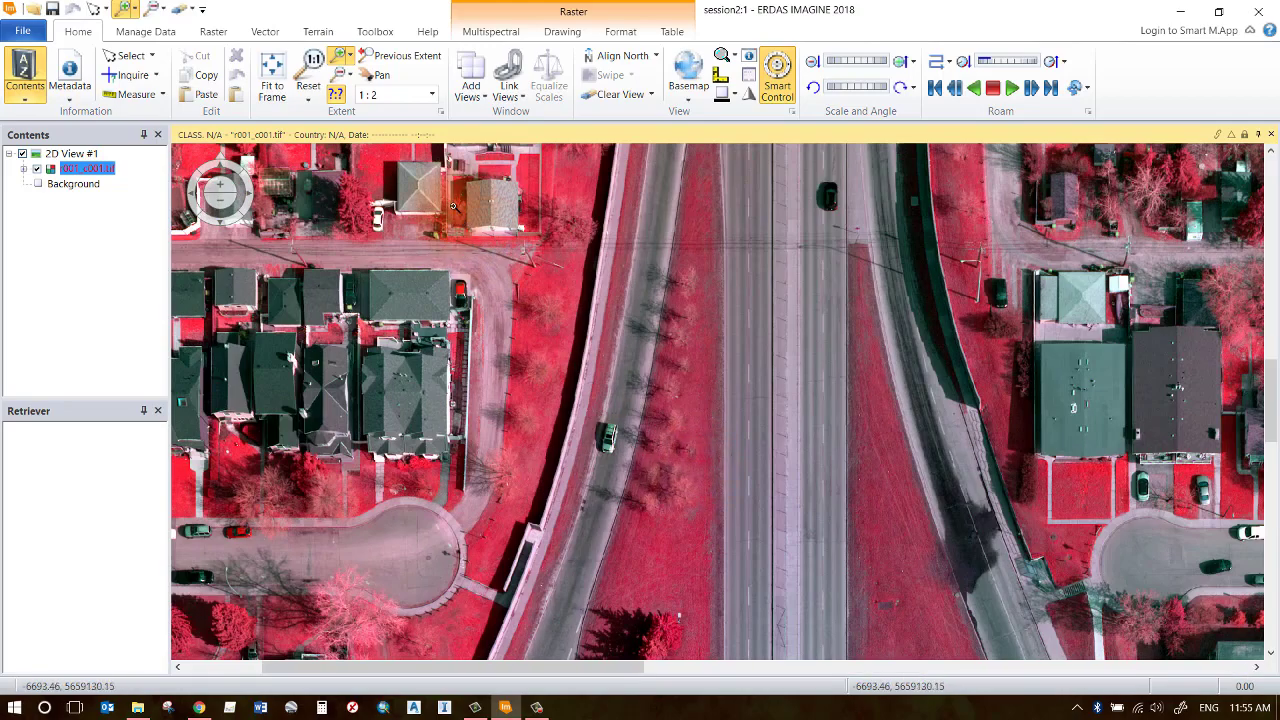
{"action": "mouse_move", "coordinate": [447, 195]}
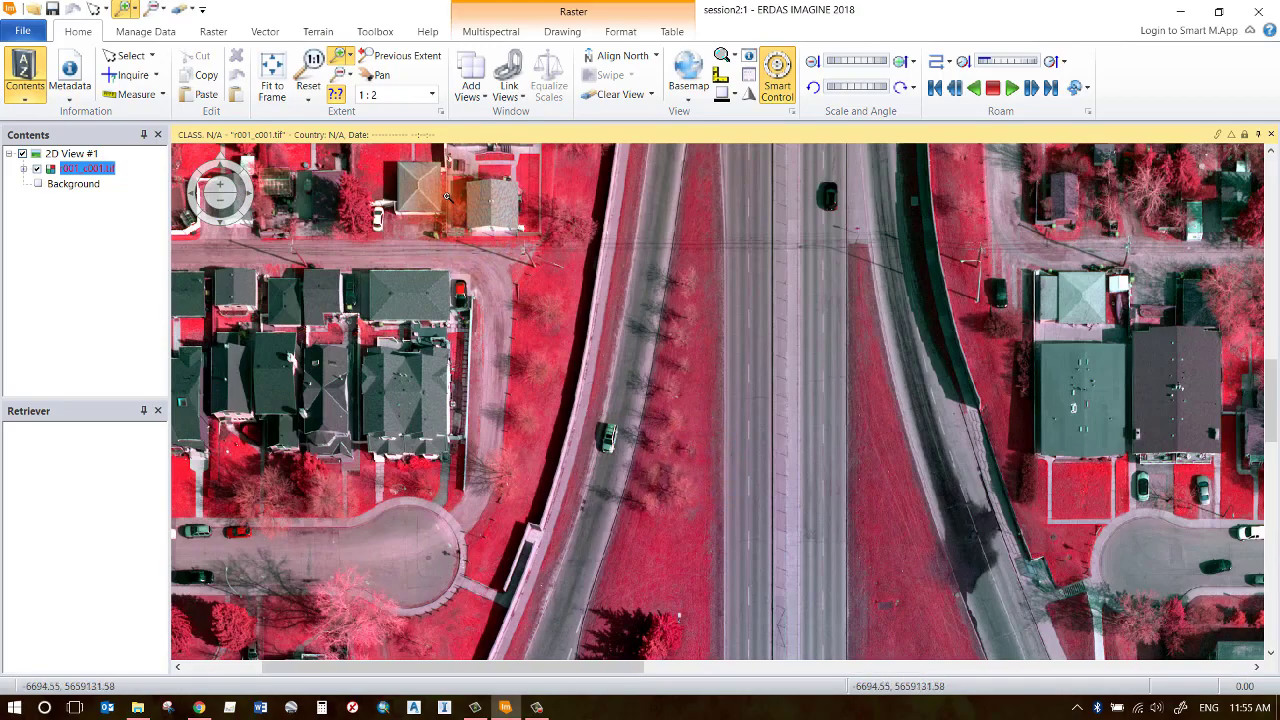
{"action": "mouse_move", "coordinate": [381, 75]}
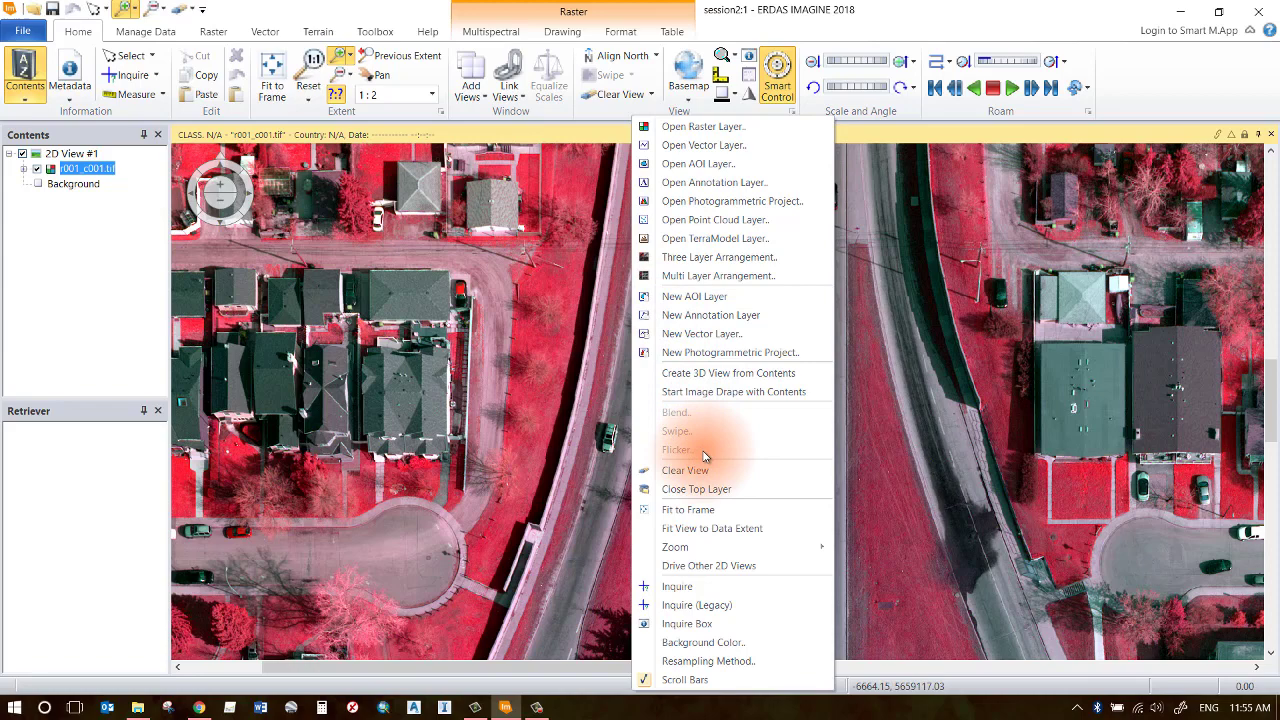
{"action": "mouse_move", "coordinate": [709, 565]}
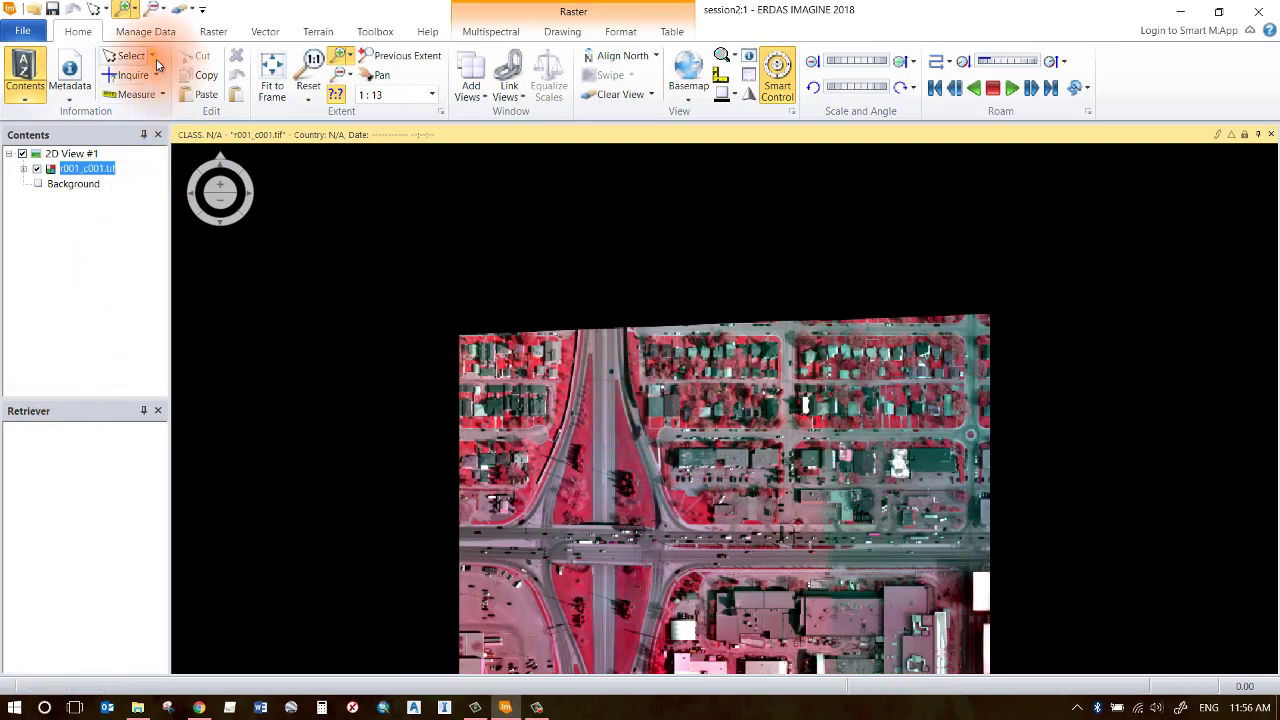
- Return to the Home ribbon and expand the Add Views choices in the Window group
{"action": "left_click", "coordinate": [130, 56]}
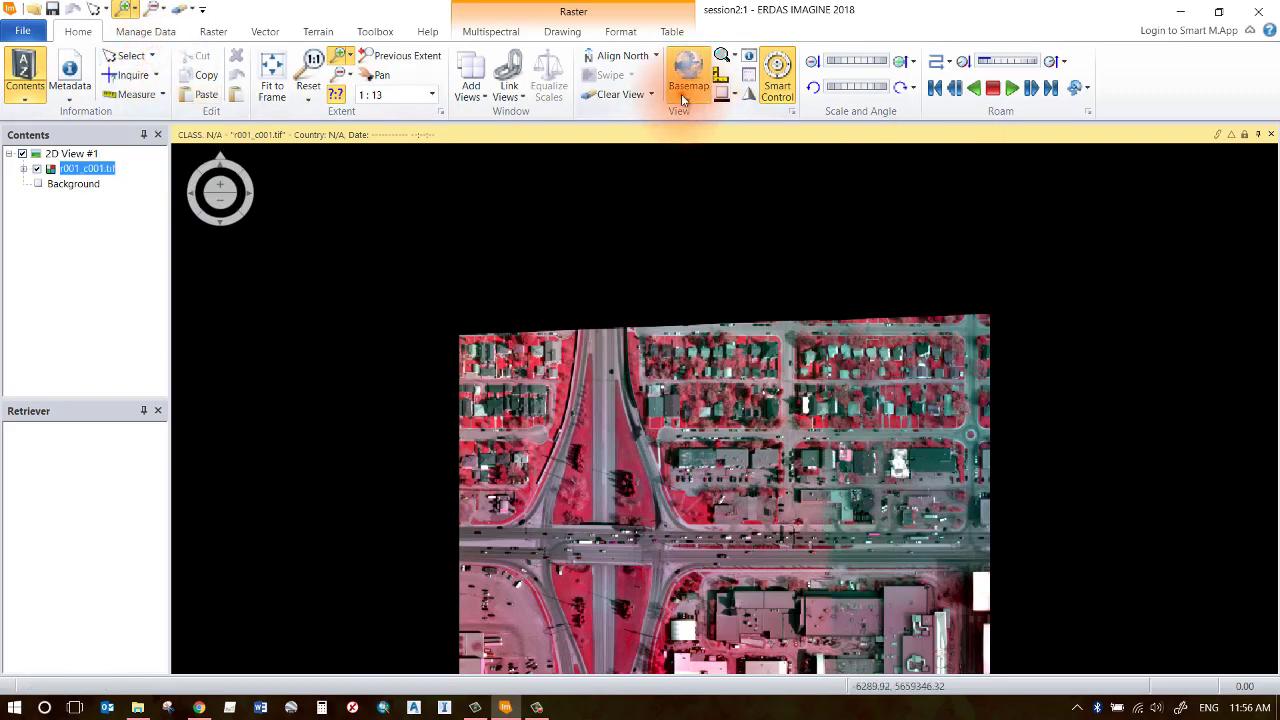
{"action": "left_click", "coordinate": [688, 75]}
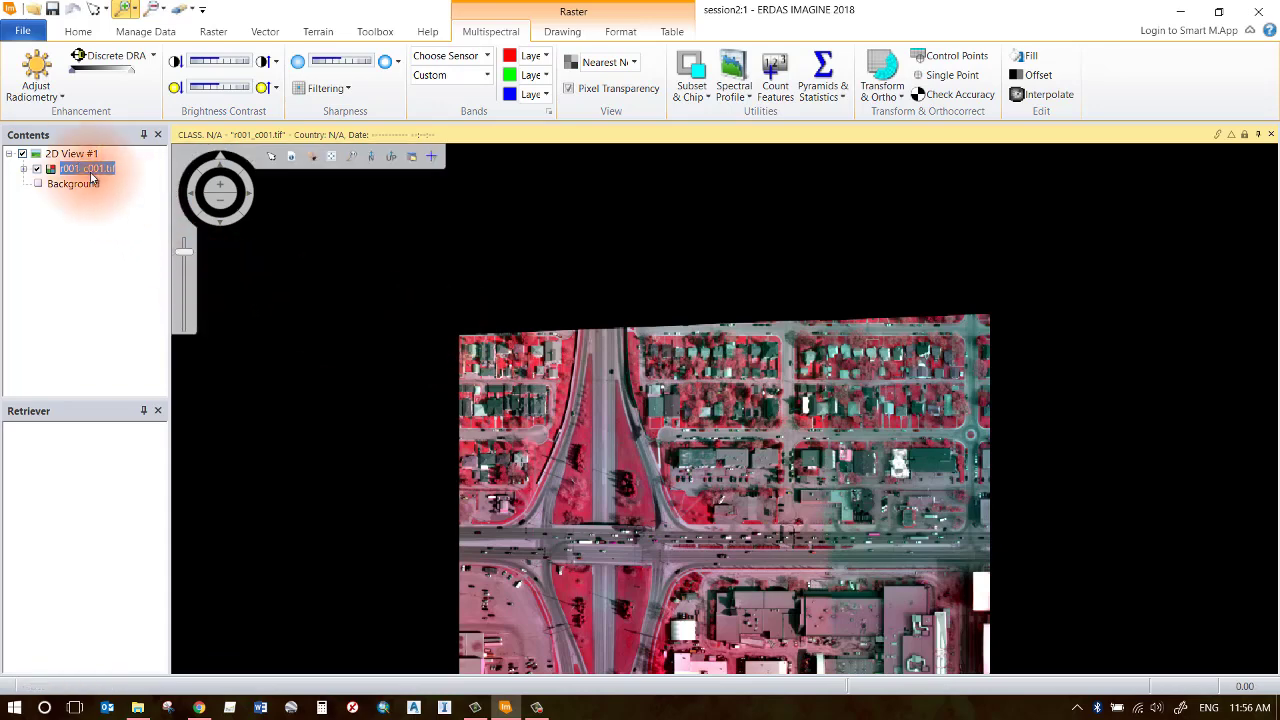
{"action": "right_click", "coordinate": [72, 153]}
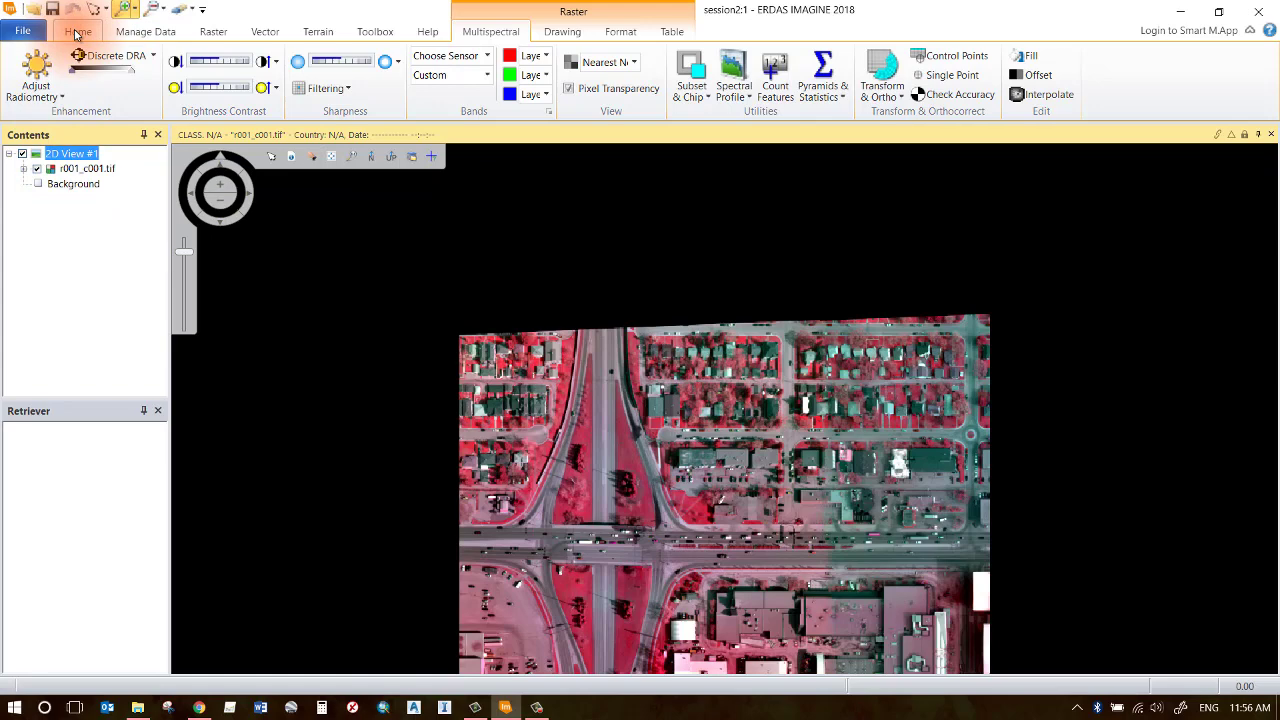
{"action": "left_click", "coordinate": [77, 31]}
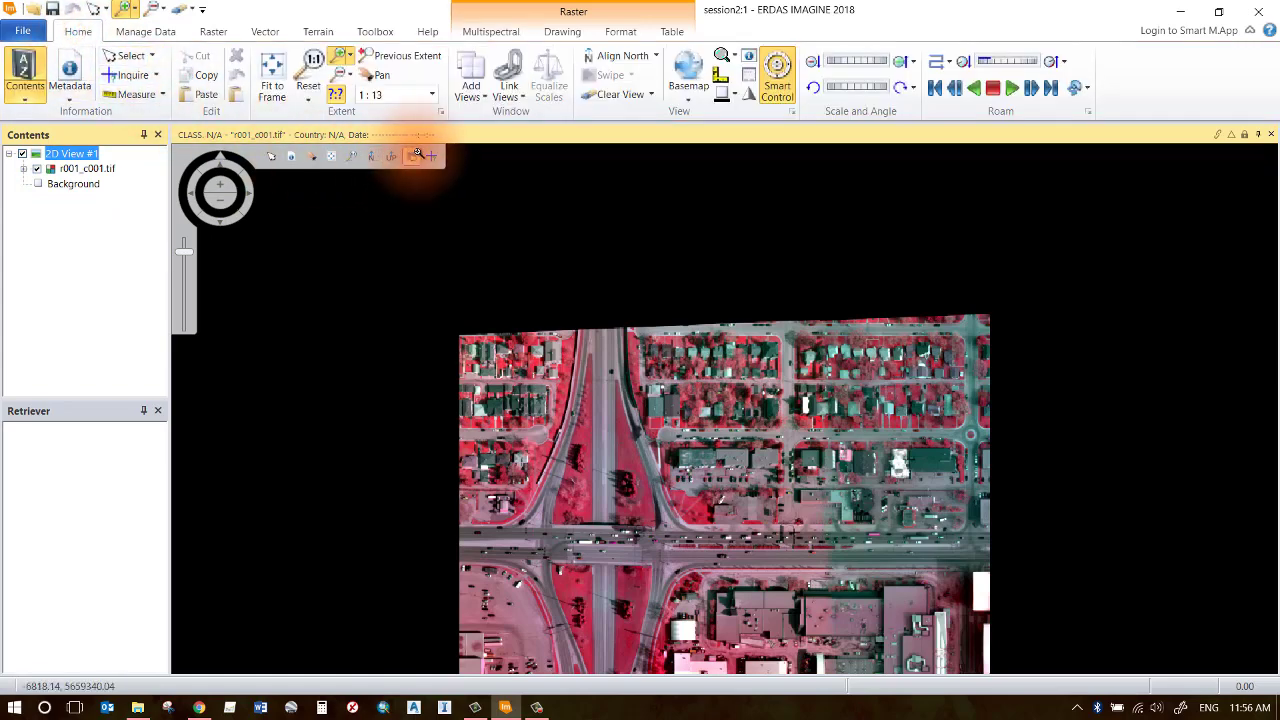
{"action": "left_click", "coordinate": [471, 75]}
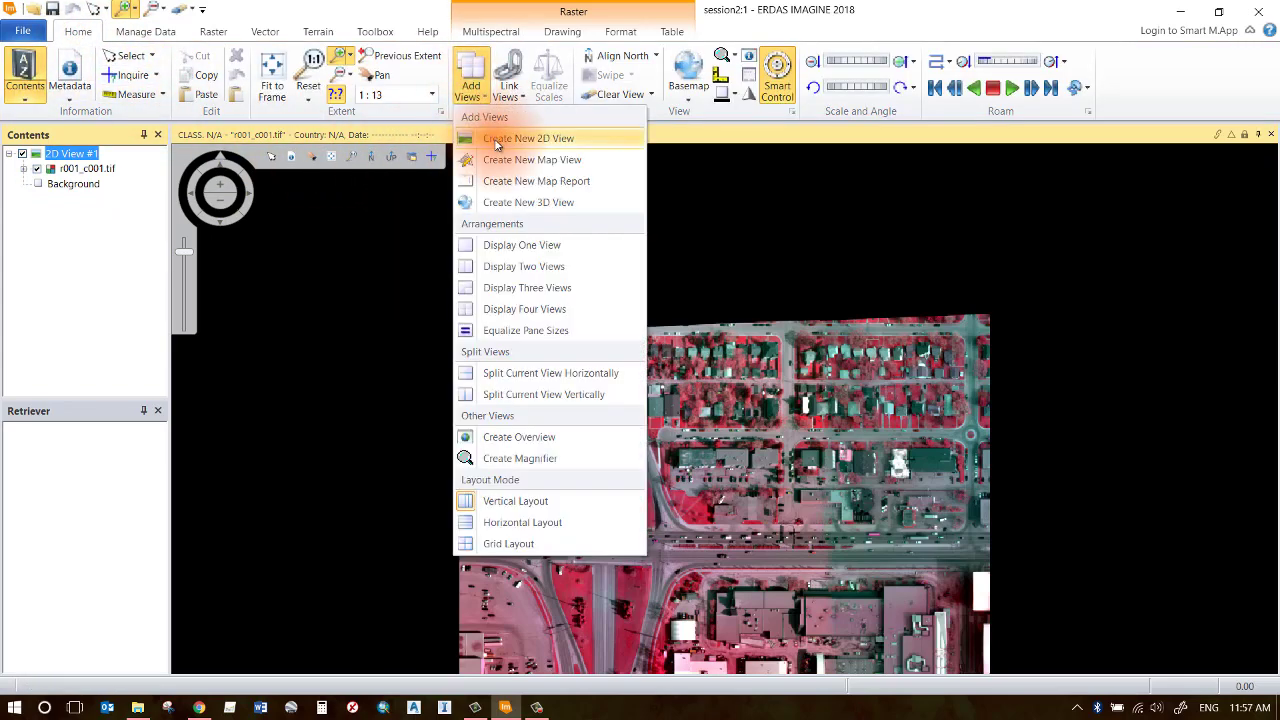
- Create 2D View #2 beside the first and make it the active view
{"action": "left_click", "coordinate": [528, 138]}
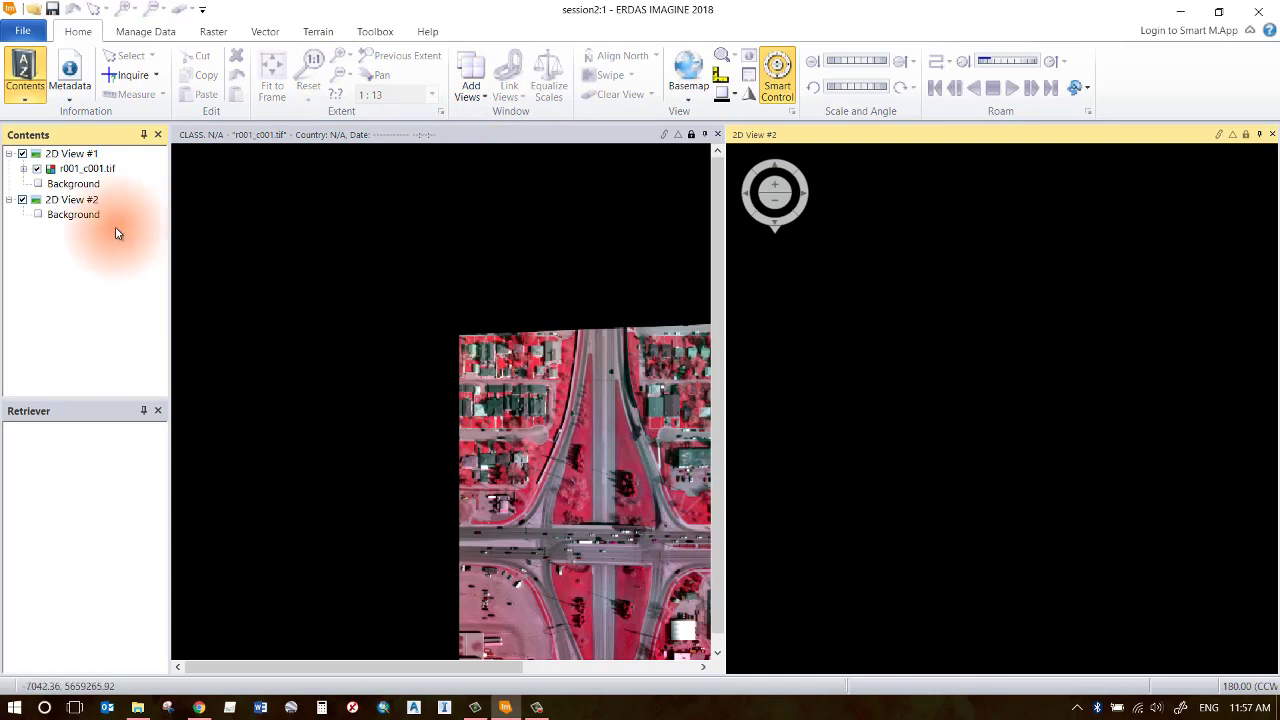
{"action": "left_click", "coordinate": [70, 199]}
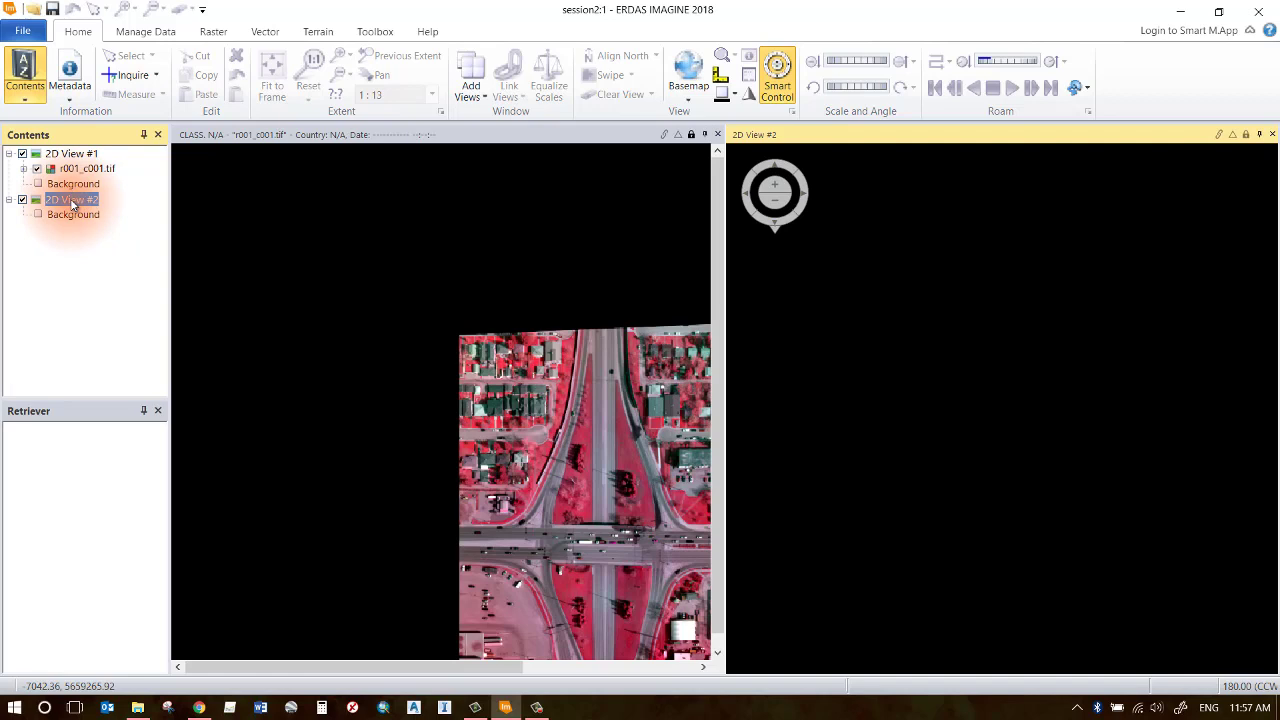
{"action": "right_click", "coordinate": [70, 199]}
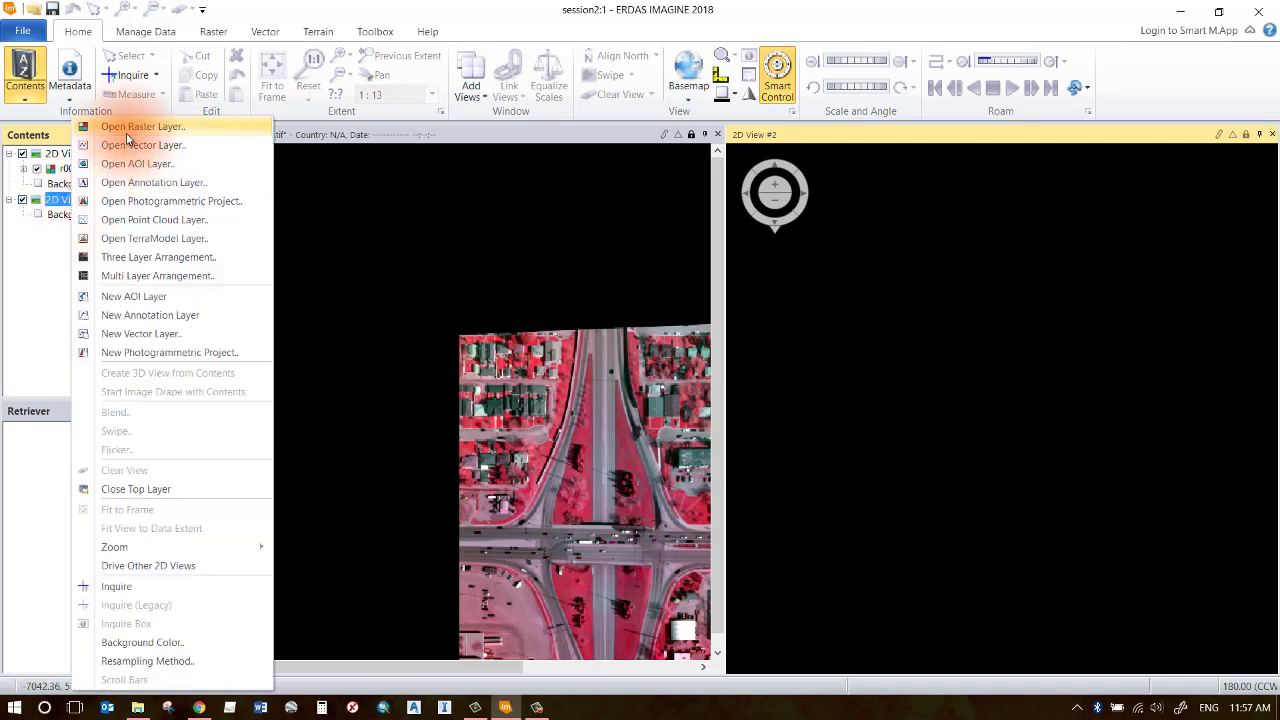
- Add R003_C001.tif to 2D View #2 with Fit to Frame checked in Raster Options
{"action": "left_click", "coordinate": [143, 126]}
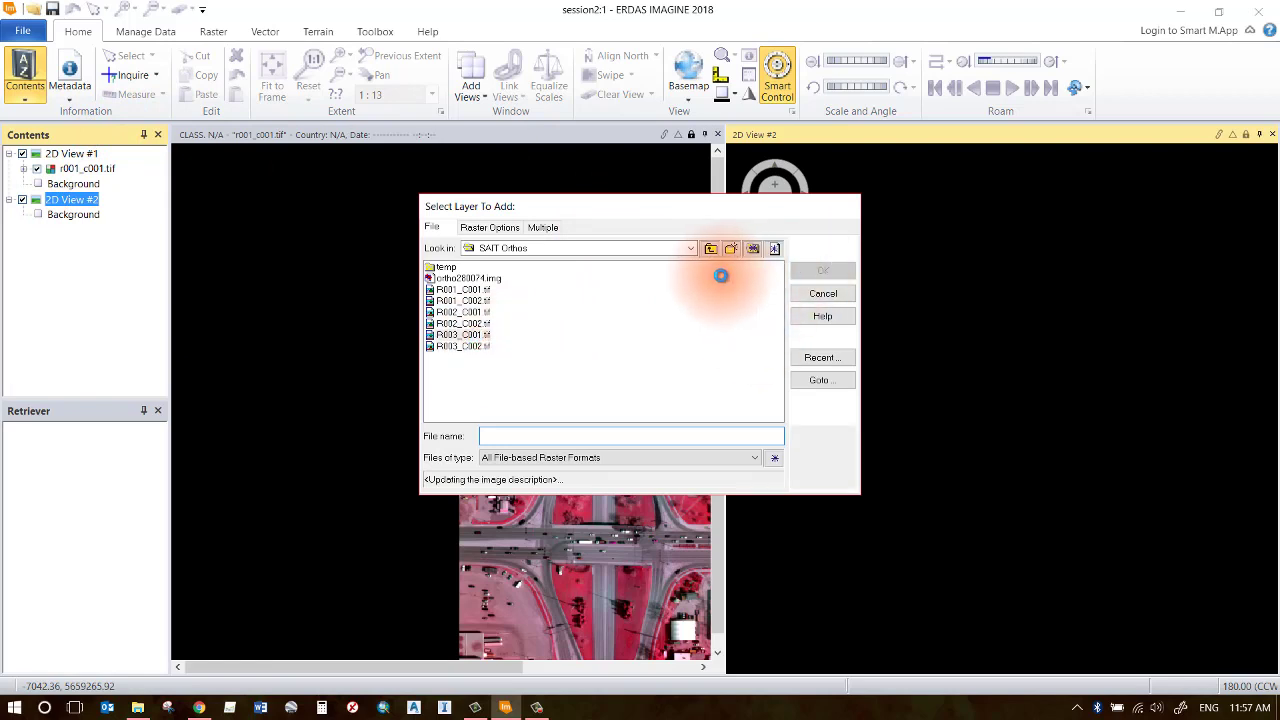
{"action": "left_click", "coordinate": [460, 334]}
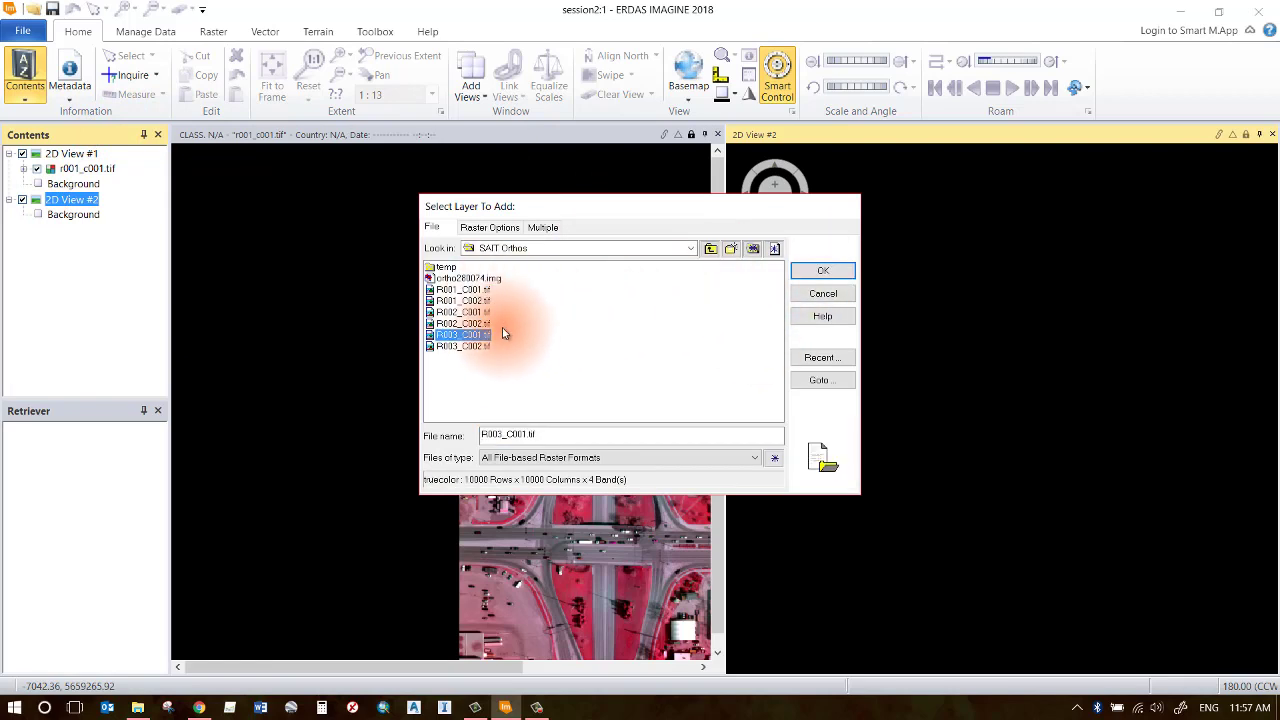
{"action": "mouse_move", "coordinate": [725, 275]}
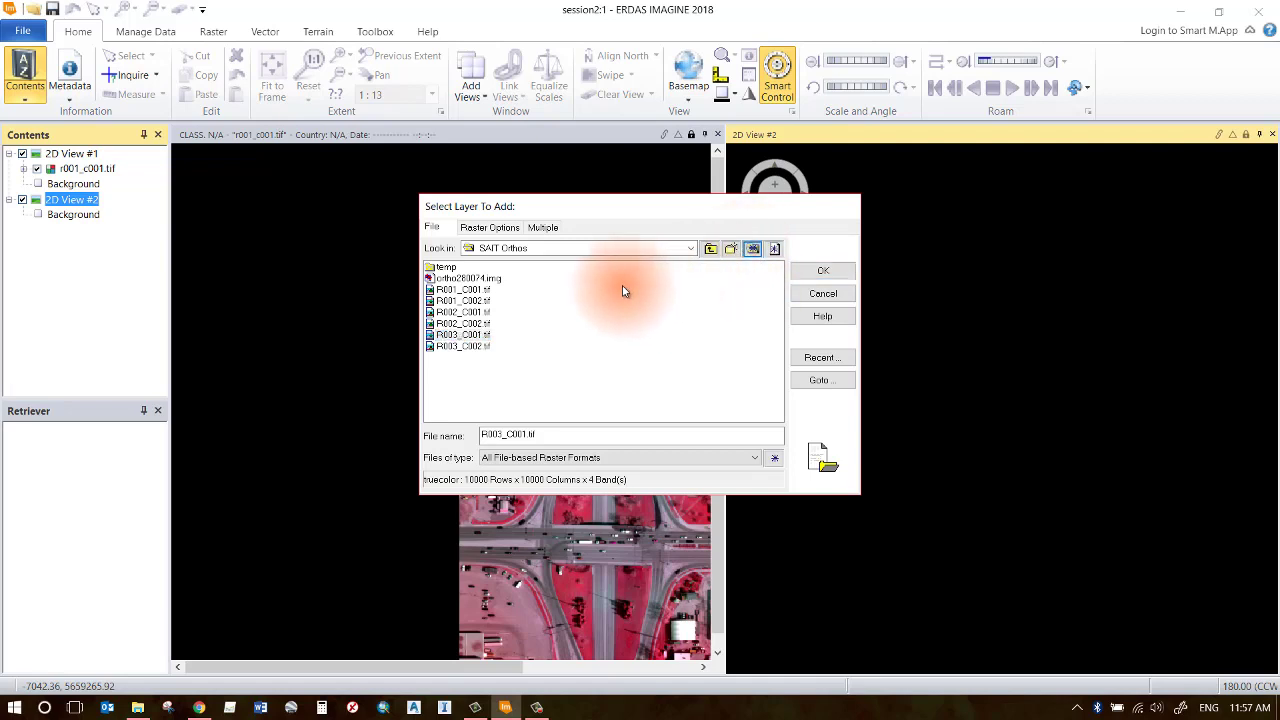
{"action": "mouse_move", "coordinate": [614, 294]}
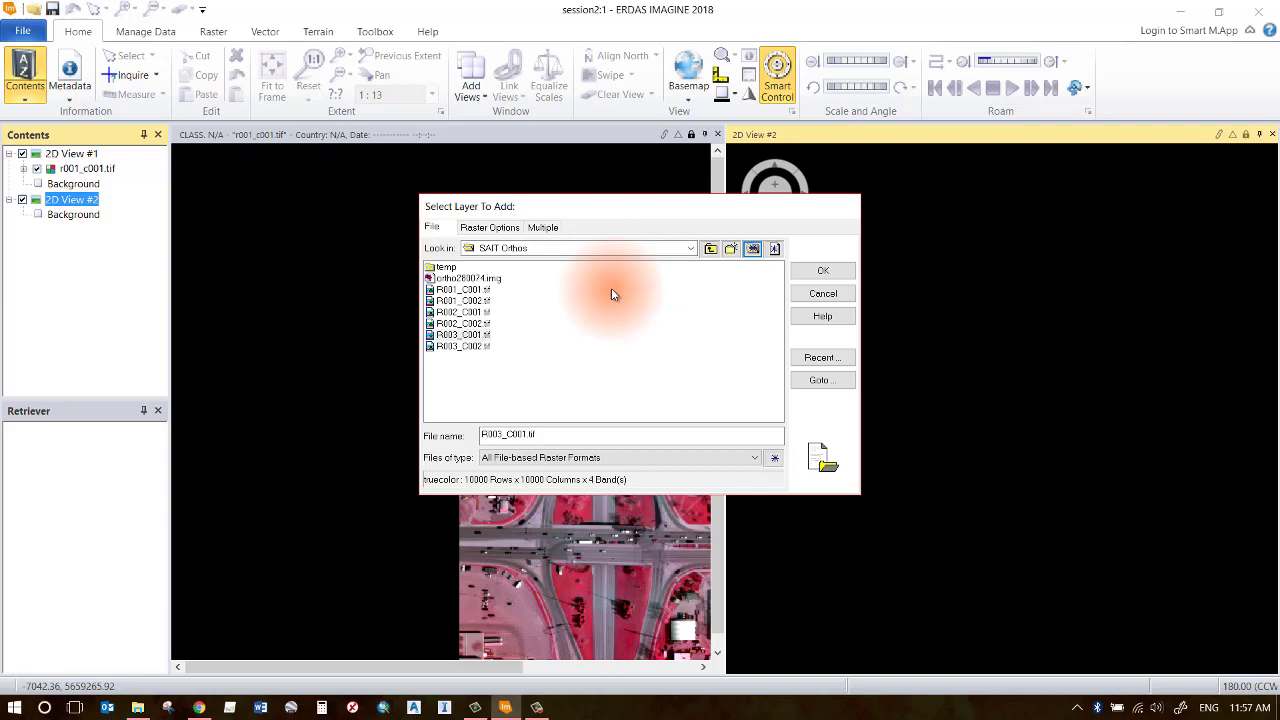
{"action": "mouse_move", "coordinate": [665, 277]}
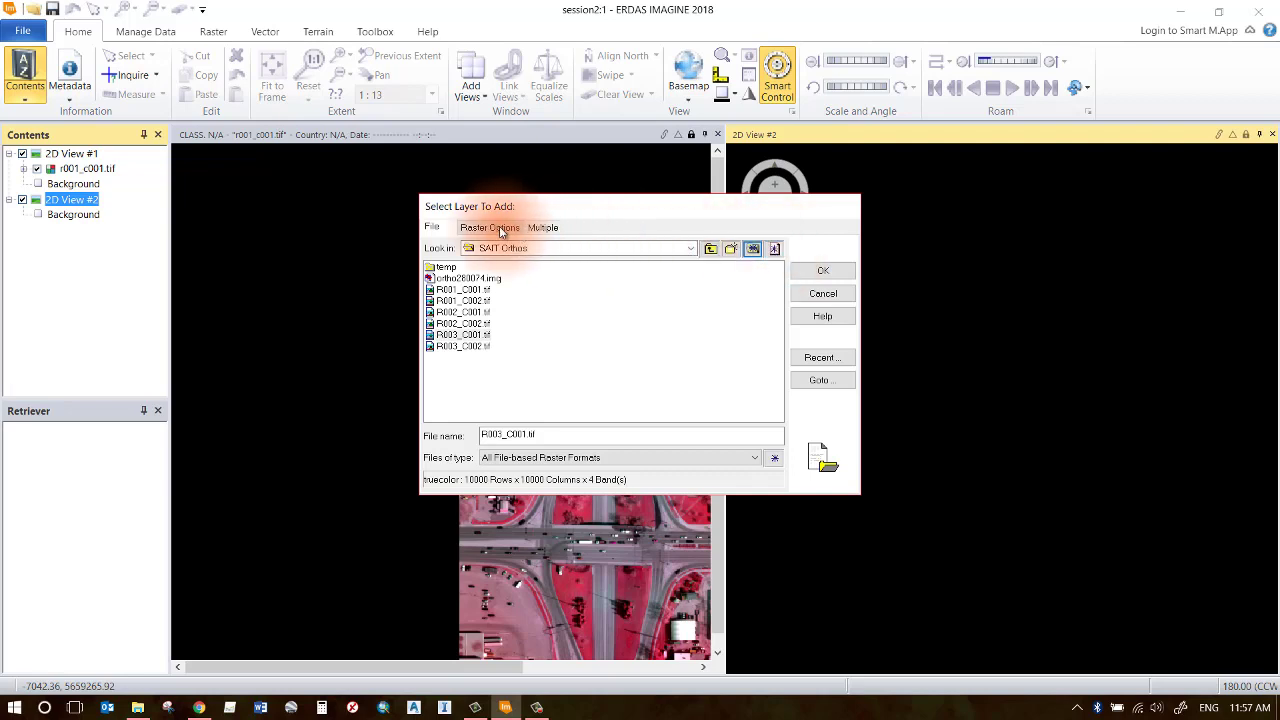
{"action": "left_click", "coordinate": [489, 227]}
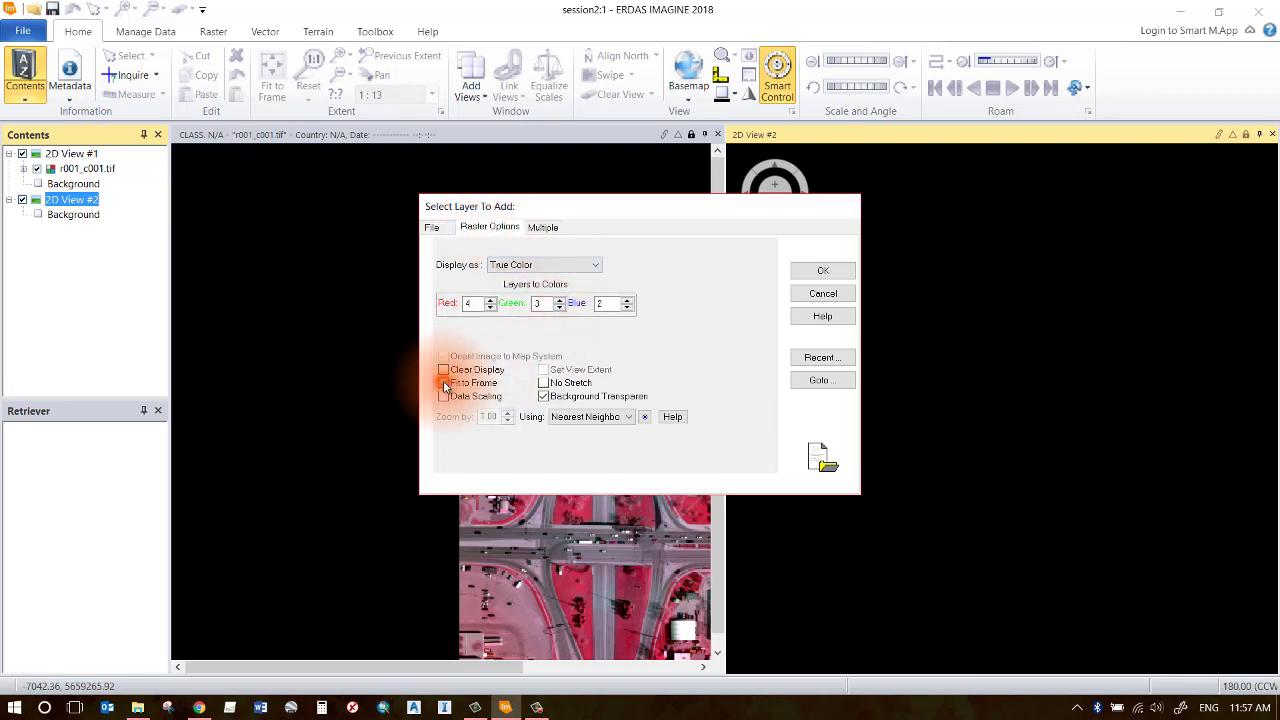
{"action": "left_click", "coordinate": [444, 382]}
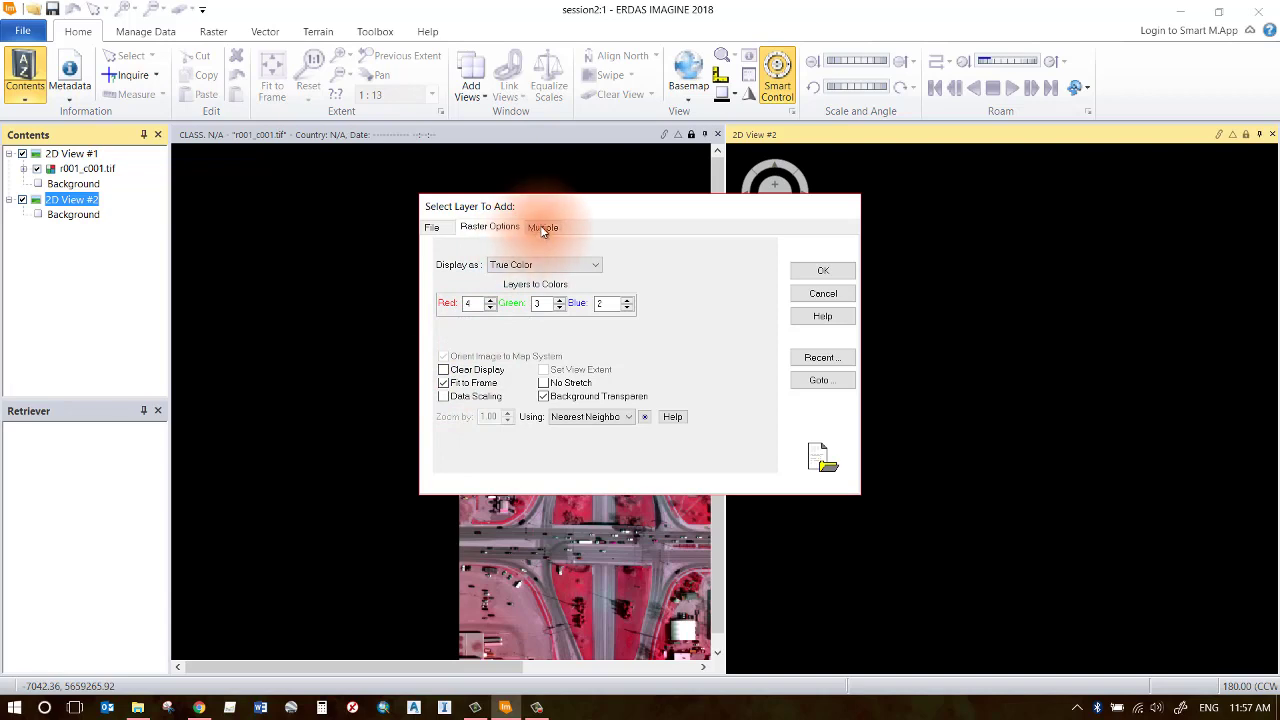
{"action": "left_click", "coordinate": [542, 227]}
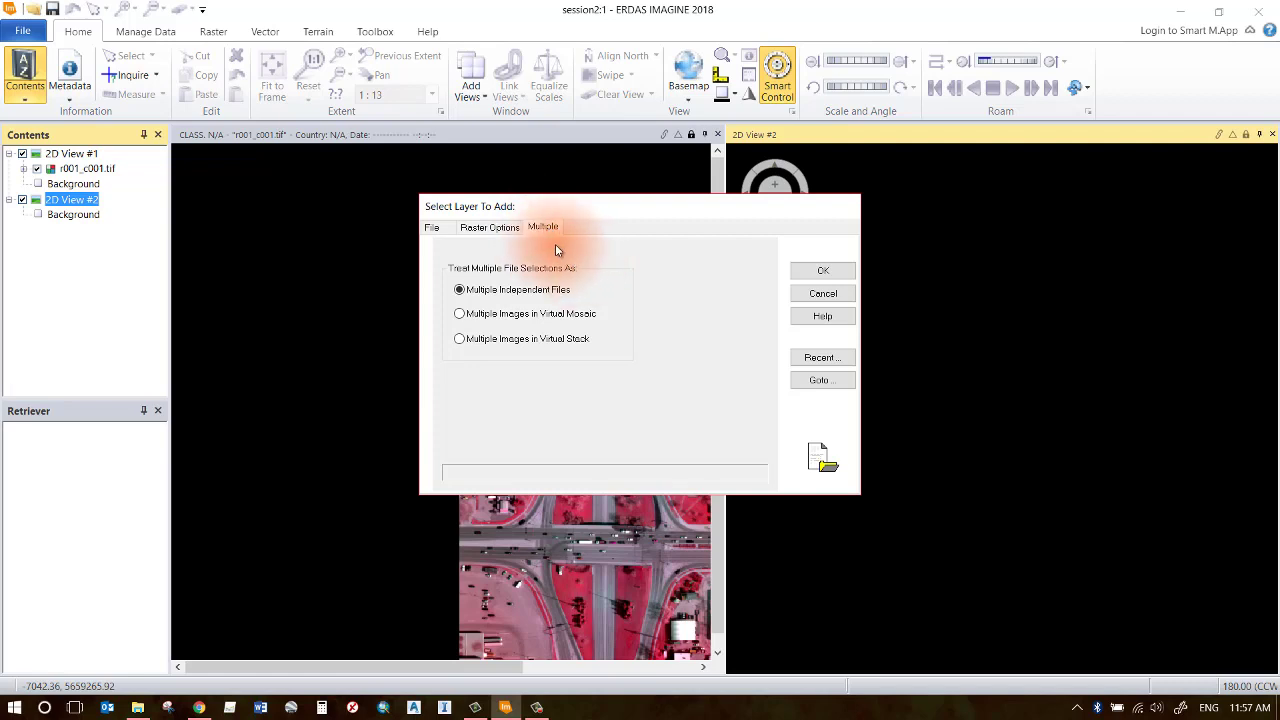
{"action": "mouse_move", "coordinate": [823, 270]}
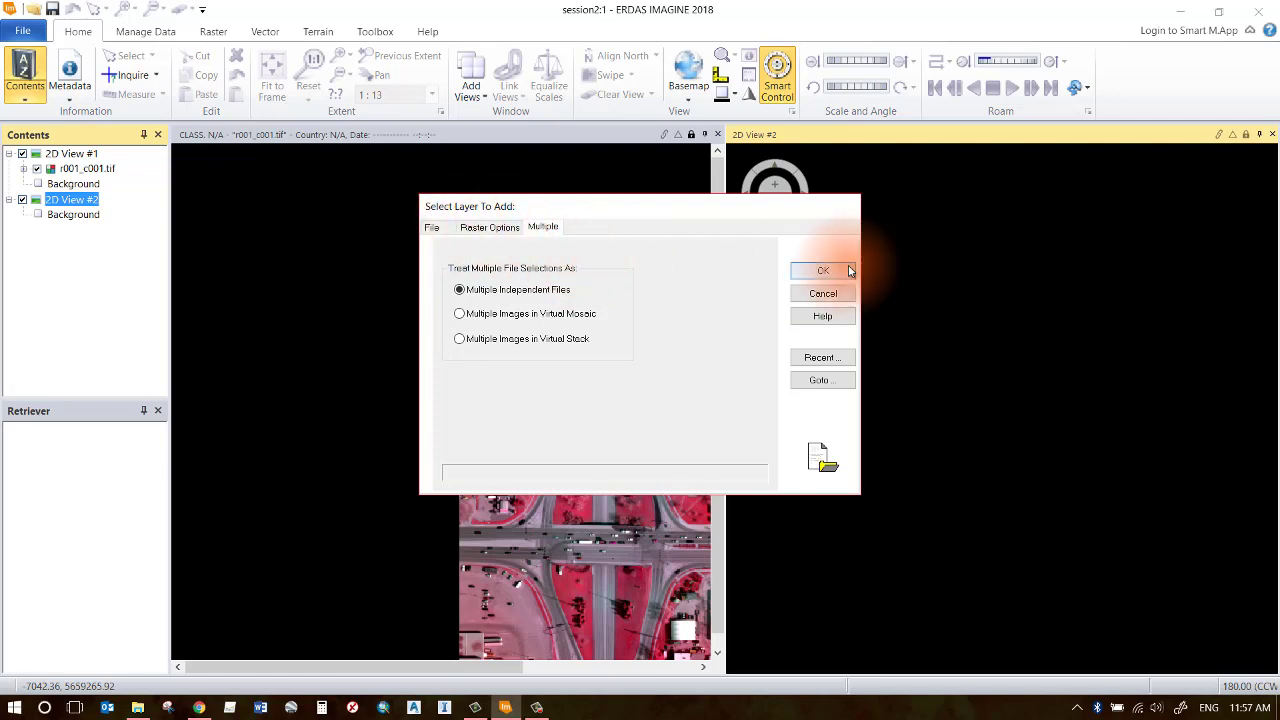
{"action": "left_click", "coordinate": [822, 270]}
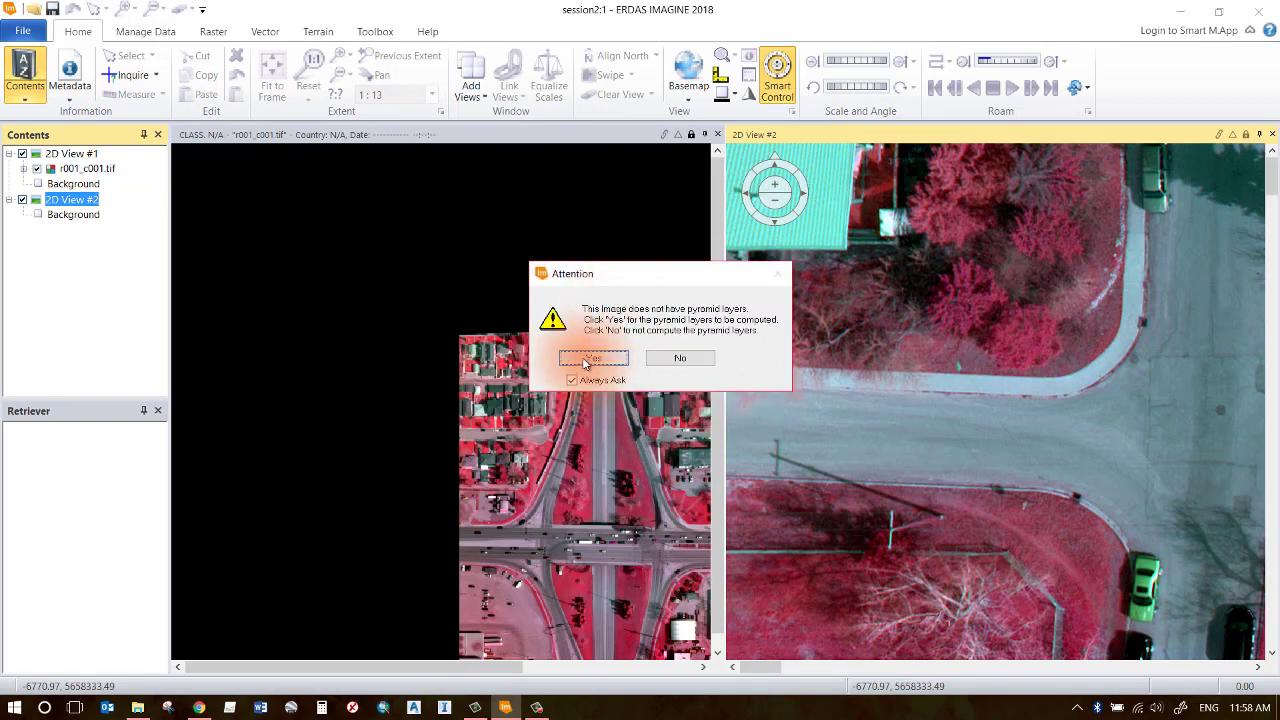
- Compute pyramid layers for r003_c001.tif and dismiss the Process List
{"action": "left_click", "coordinate": [592, 358]}
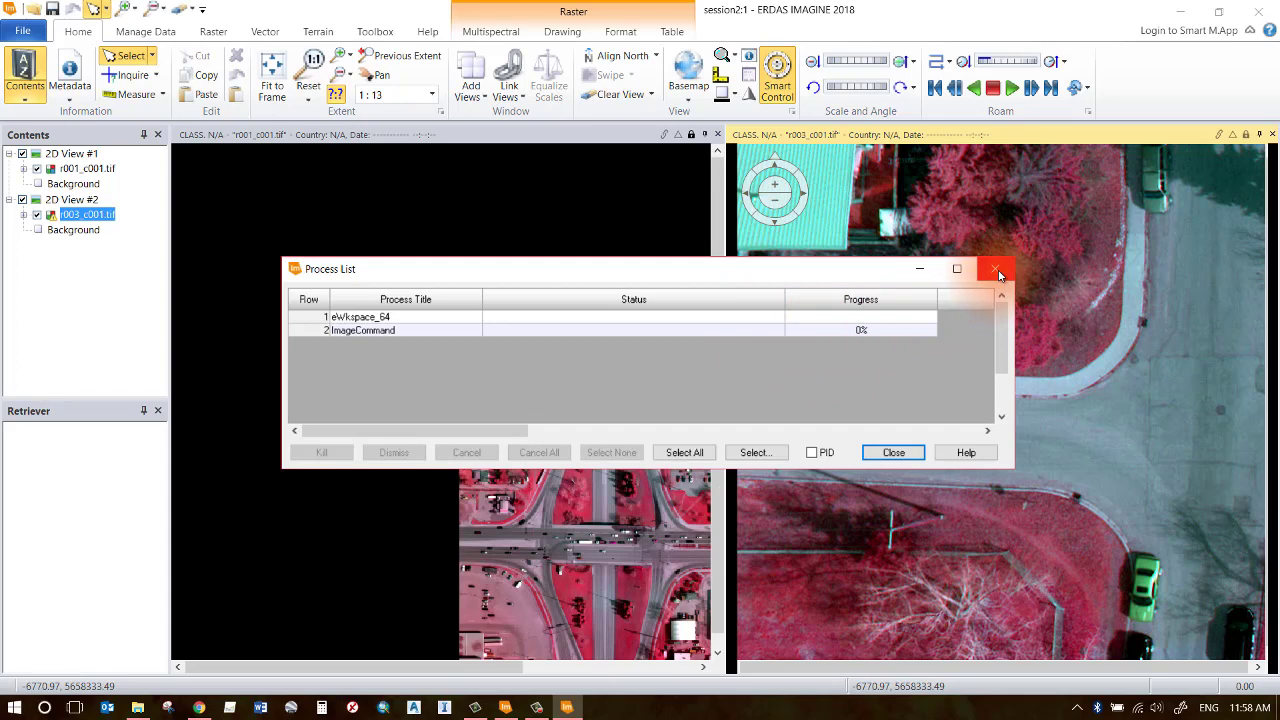
{"action": "left_click", "coordinate": [998, 270]}
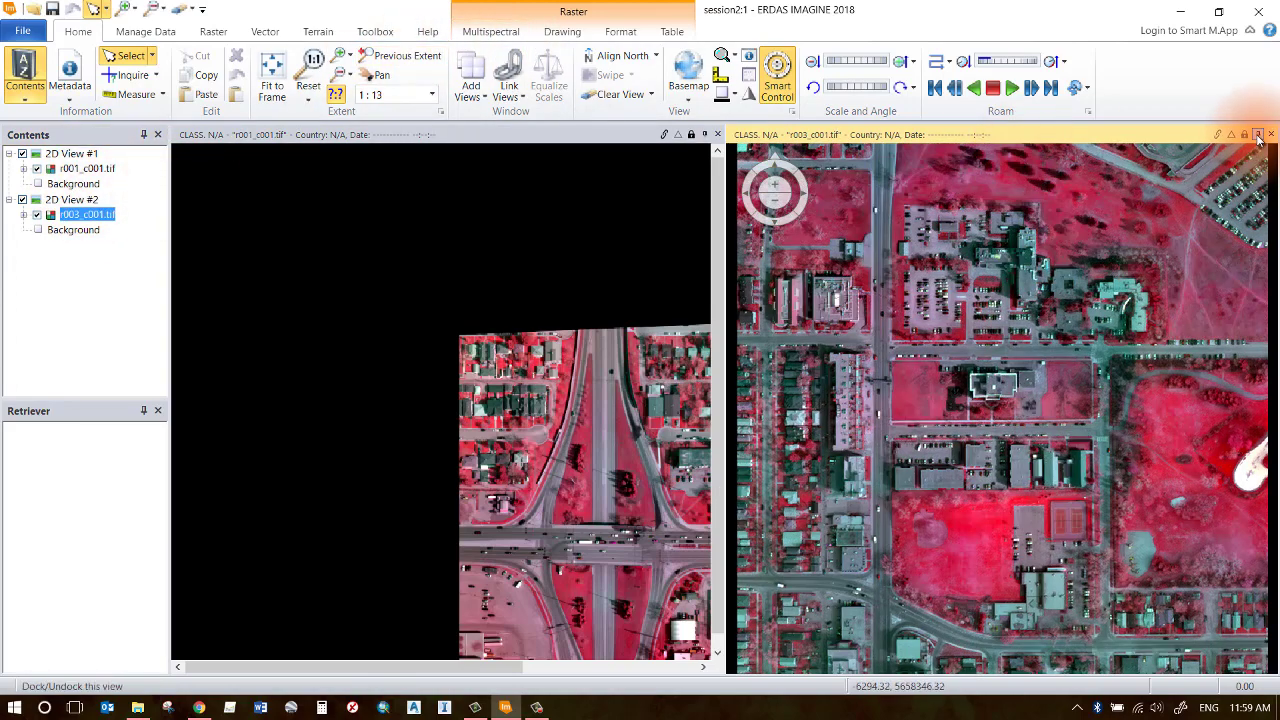
{"action": "mouse_move", "coordinate": [1258, 135]}
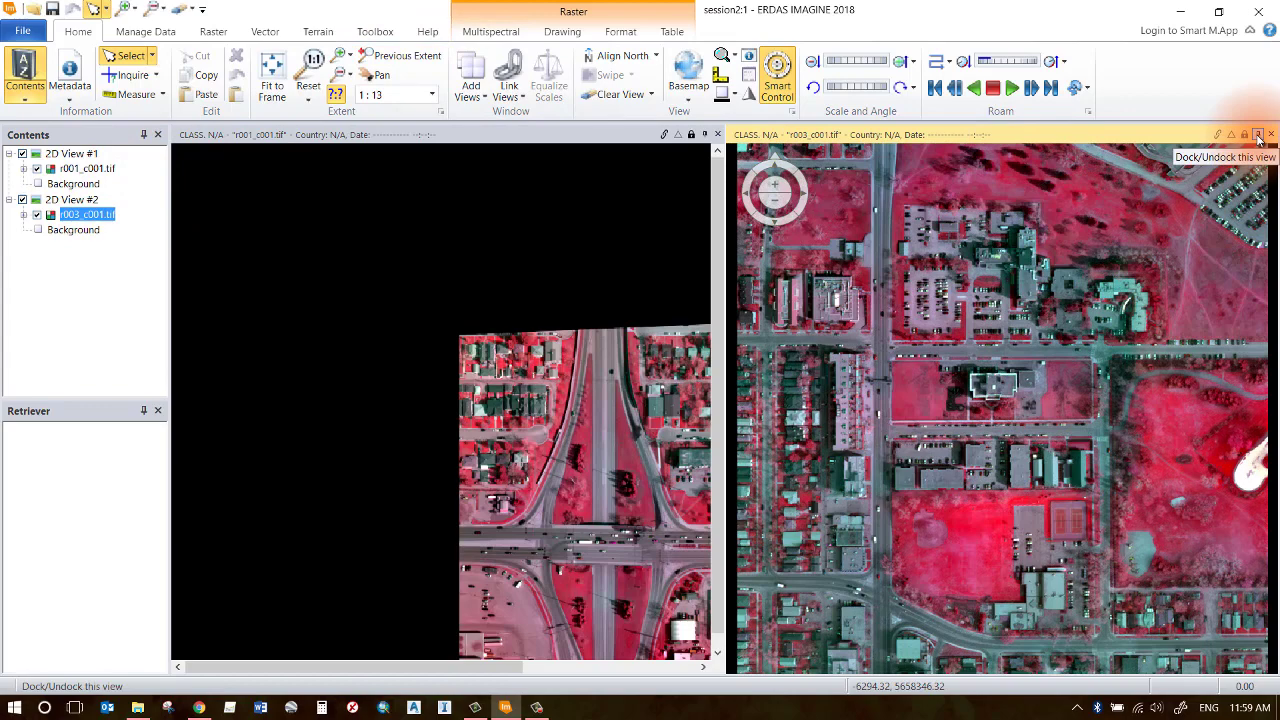
{"action": "left_click", "coordinate": [1258, 134]}
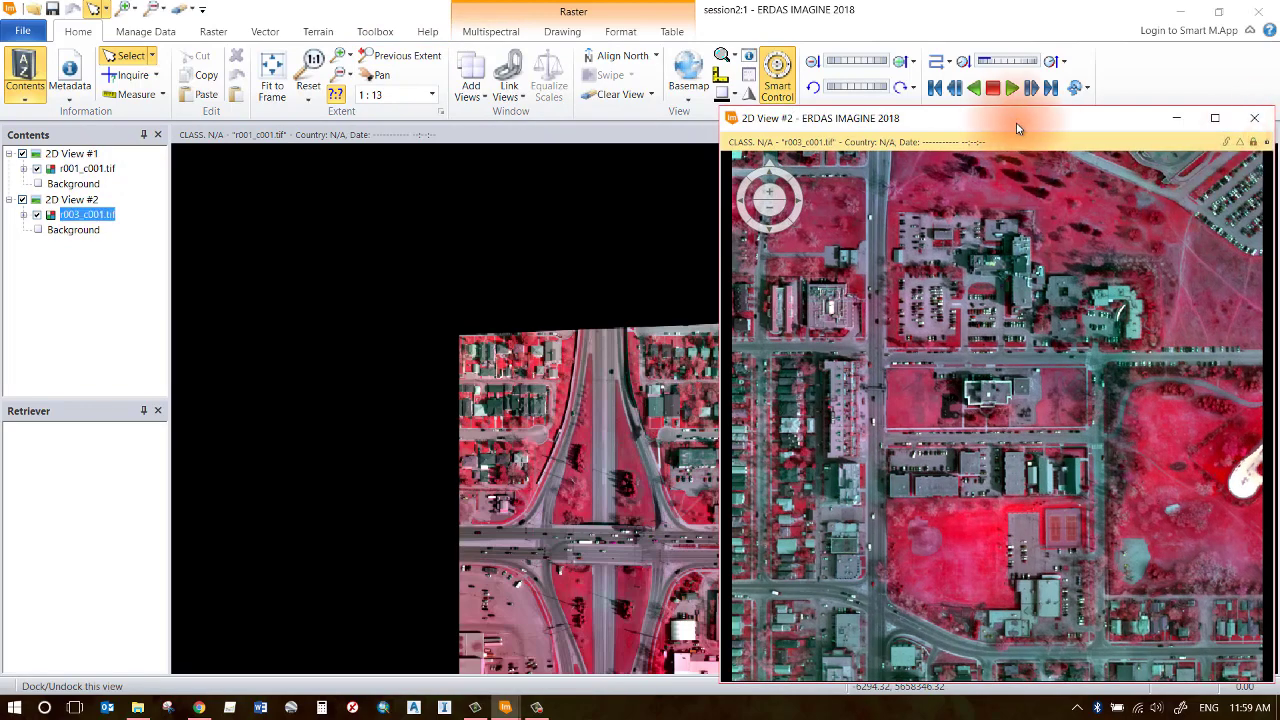
{"action": "mouse_move", "coordinate": [1265, 145]}
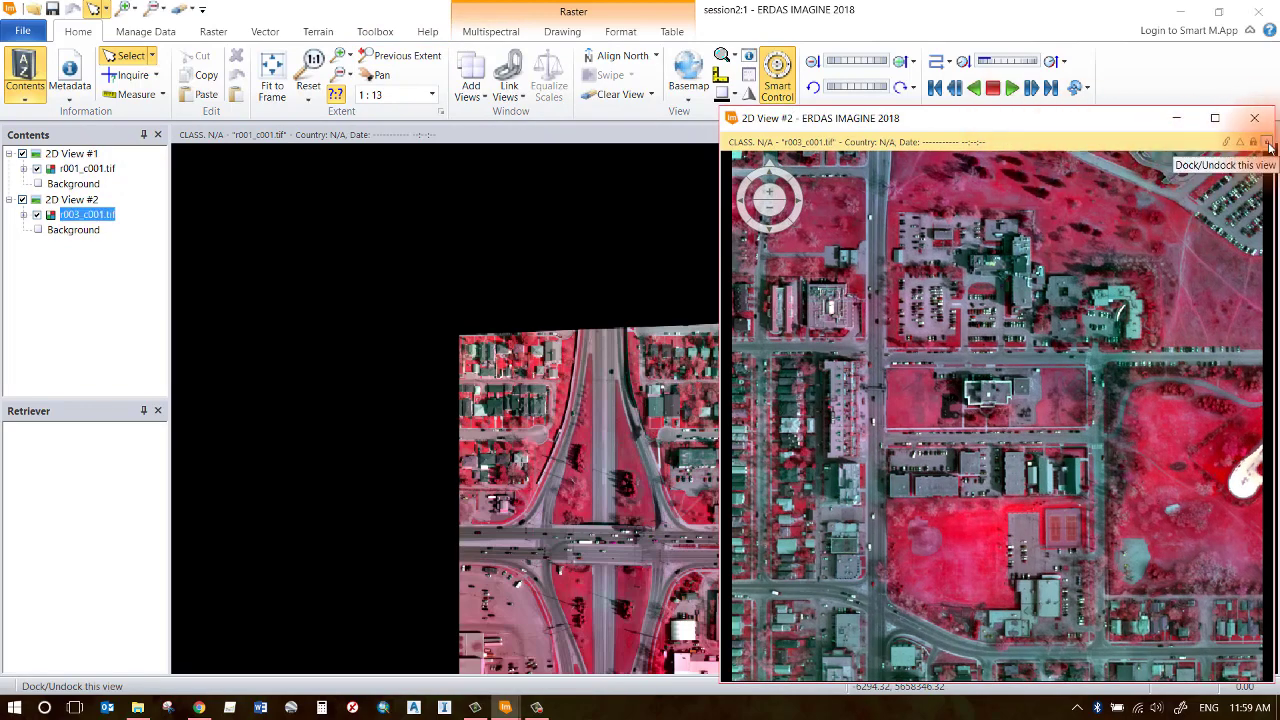
{"action": "left_click", "coordinate": [1270, 142]}
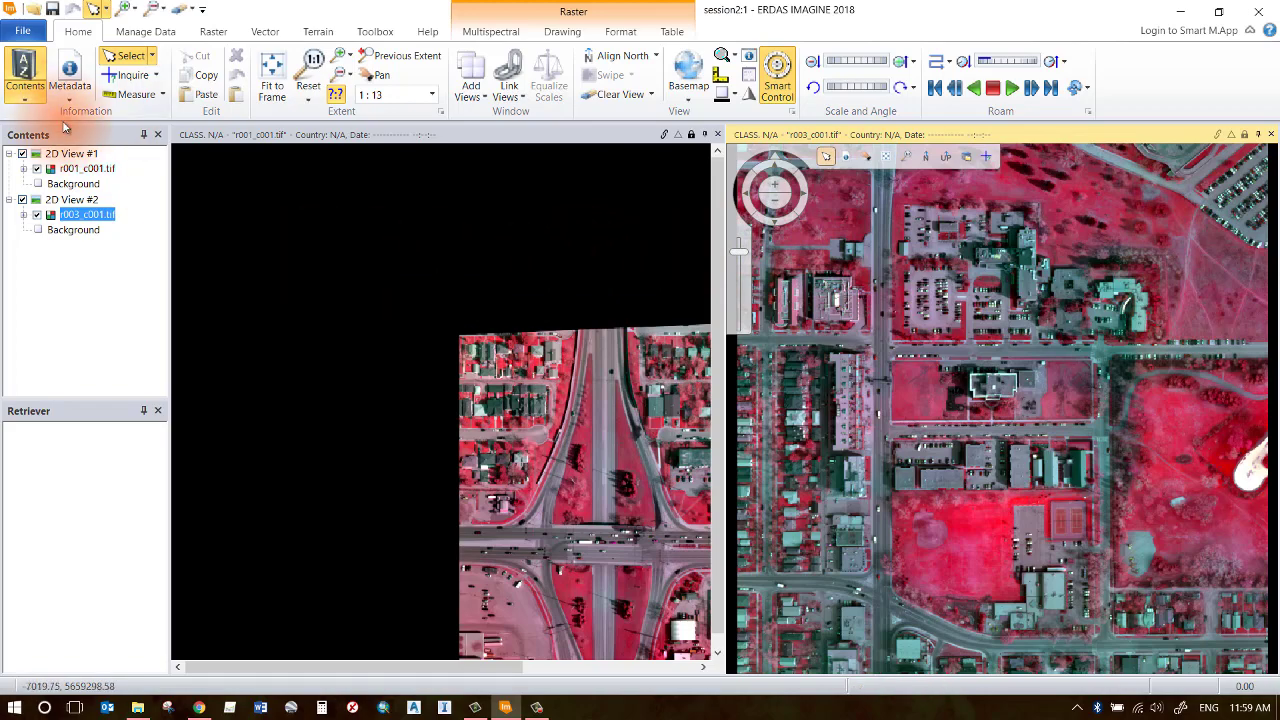
- Save the two-view setup as a session file named s3 via Save As > Session
{"action": "left_click", "coordinate": [22, 30]}
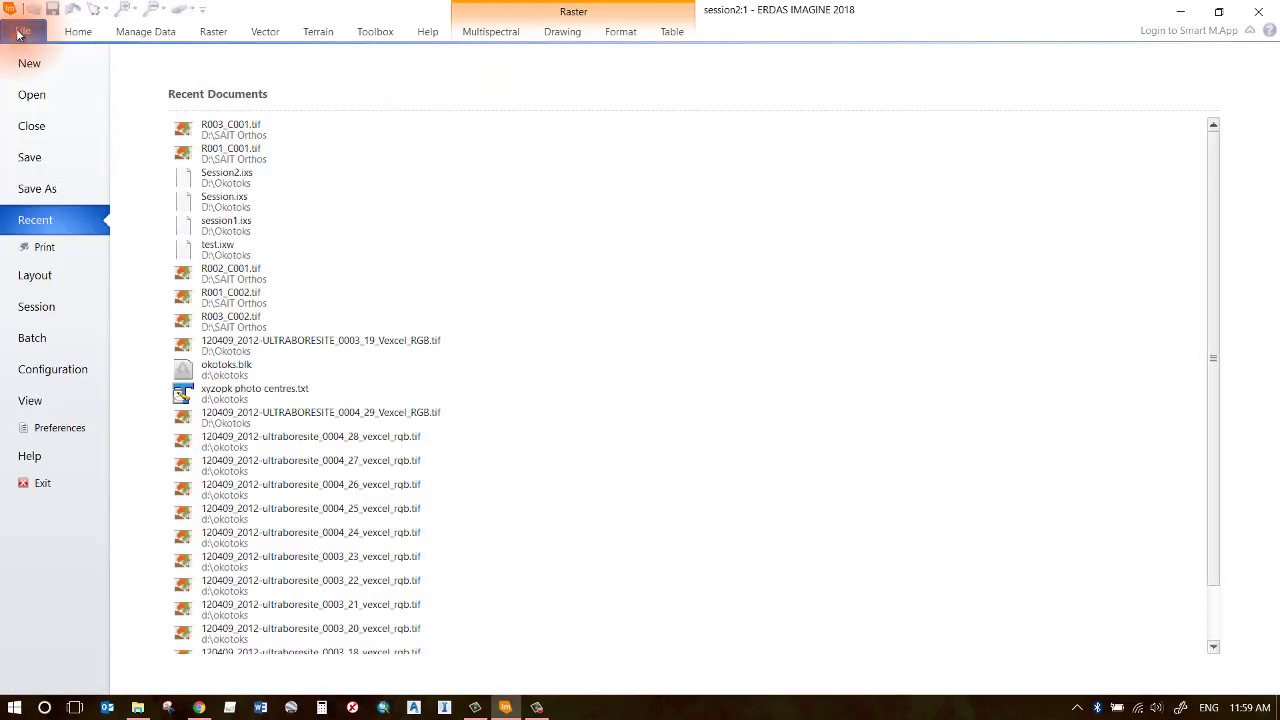
{"action": "left_click", "coordinate": [37, 188]}
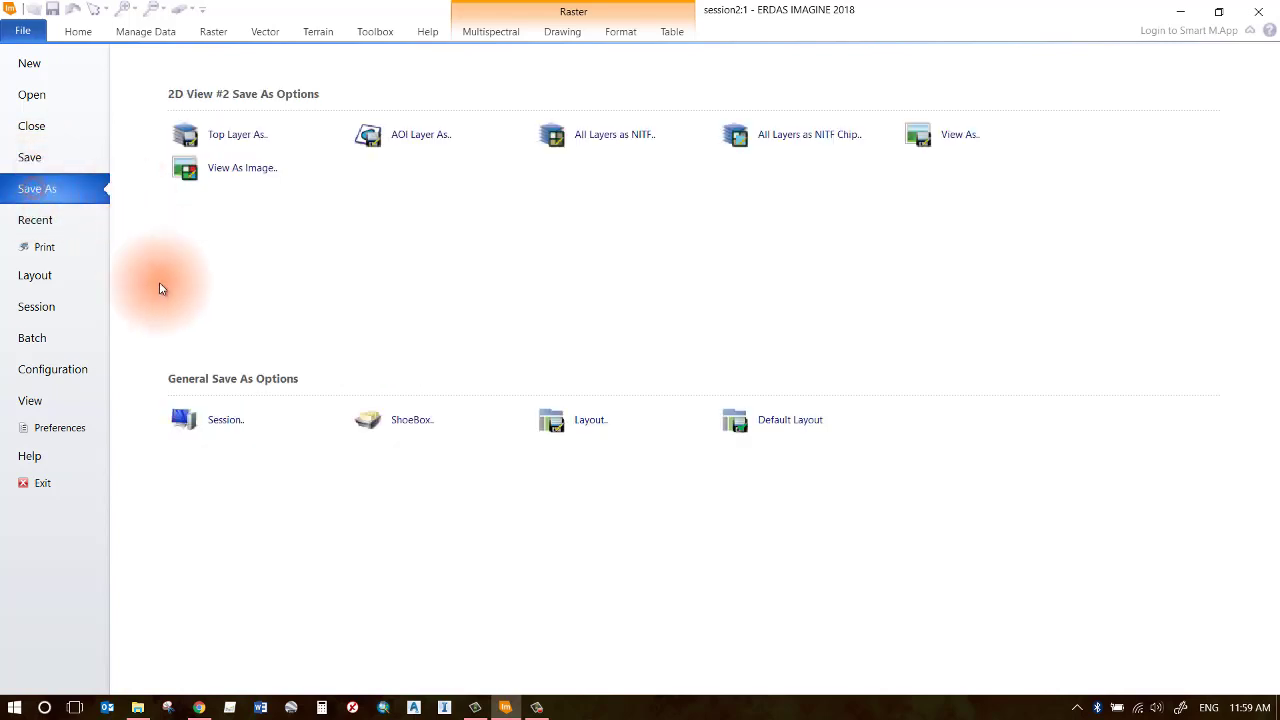
{"action": "left_click", "coordinate": [225, 419]}
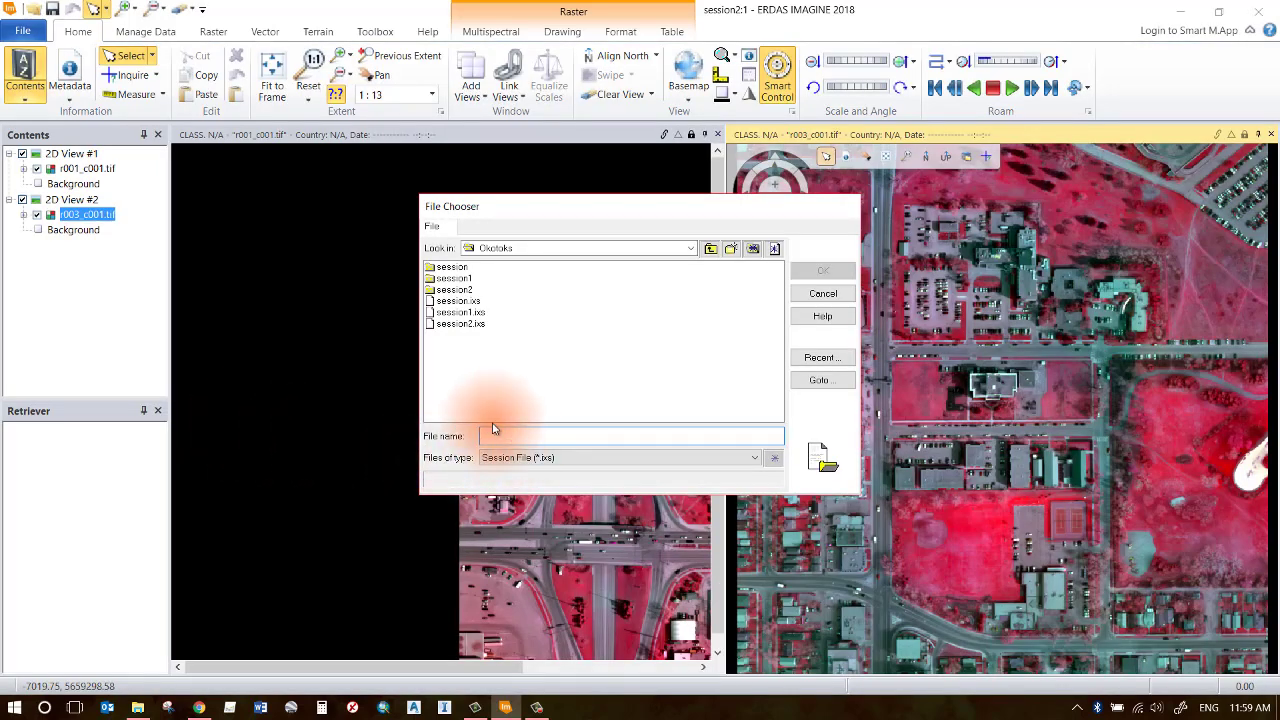
{"action": "type", "text": "s"}
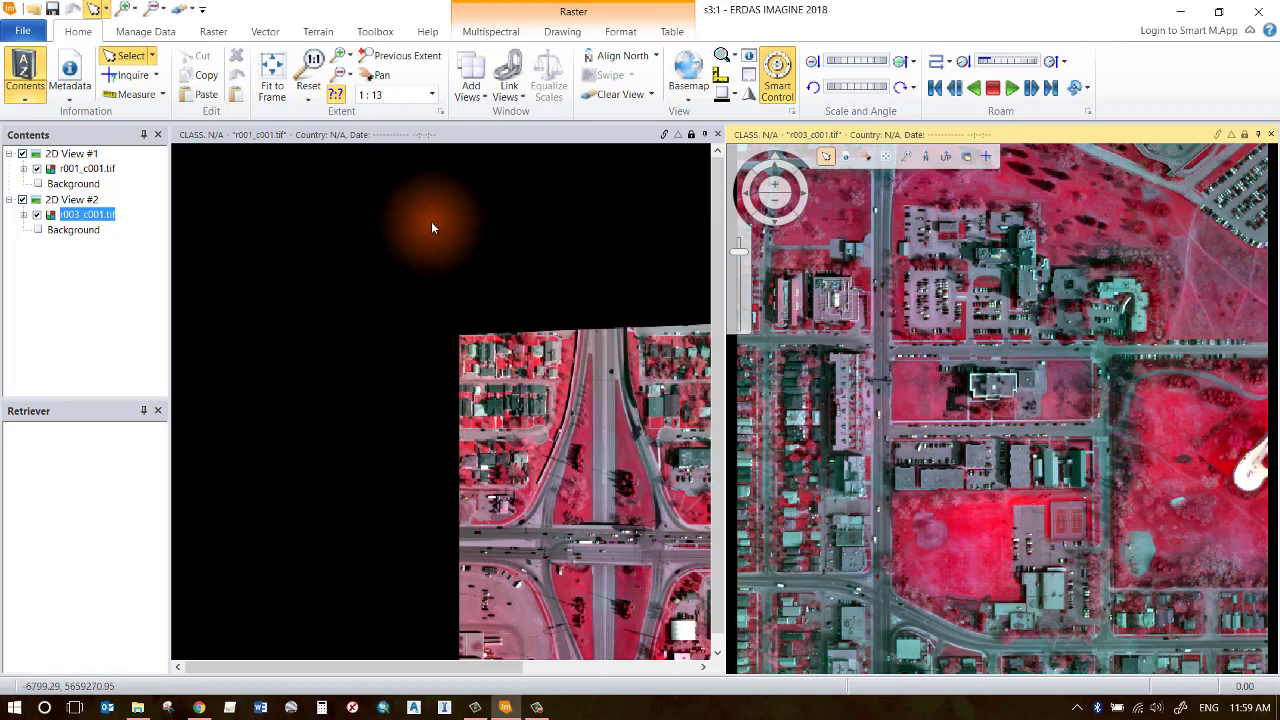
- Show the File tab's Open options, including opening a saved session
{"action": "left_click", "coordinate": [22, 30]}
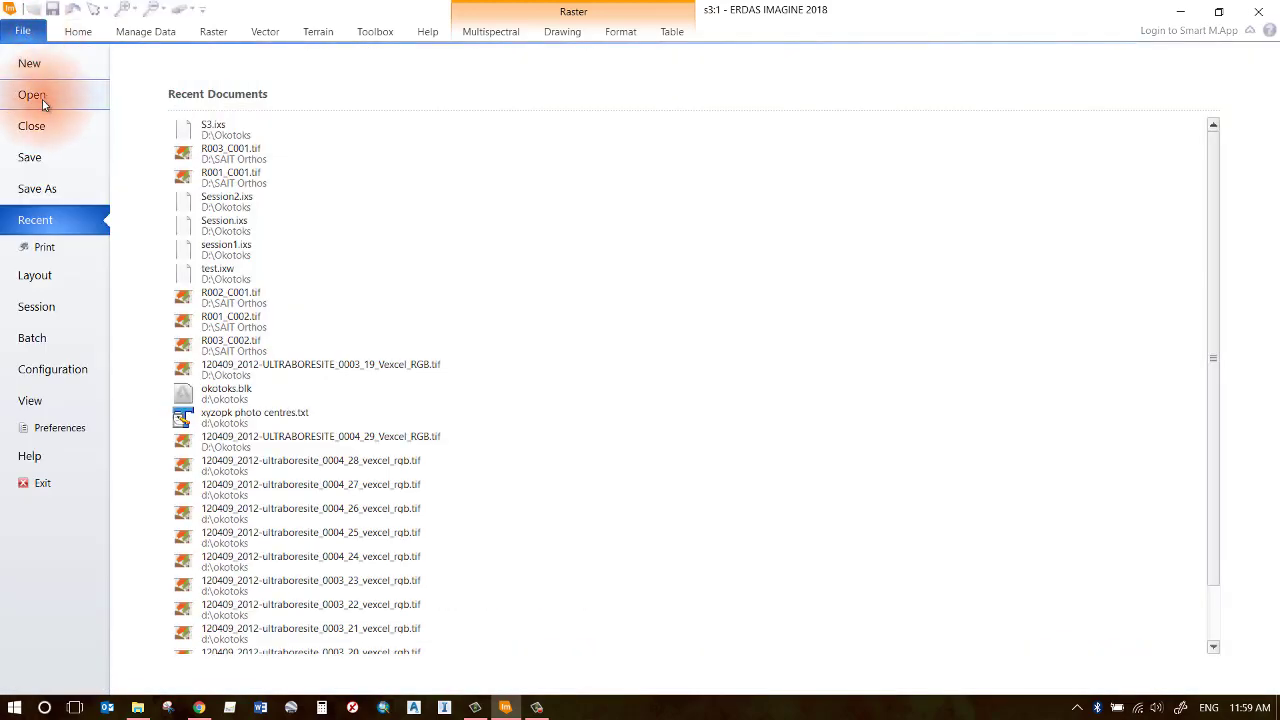
{"action": "left_click", "coordinate": [32, 94]}
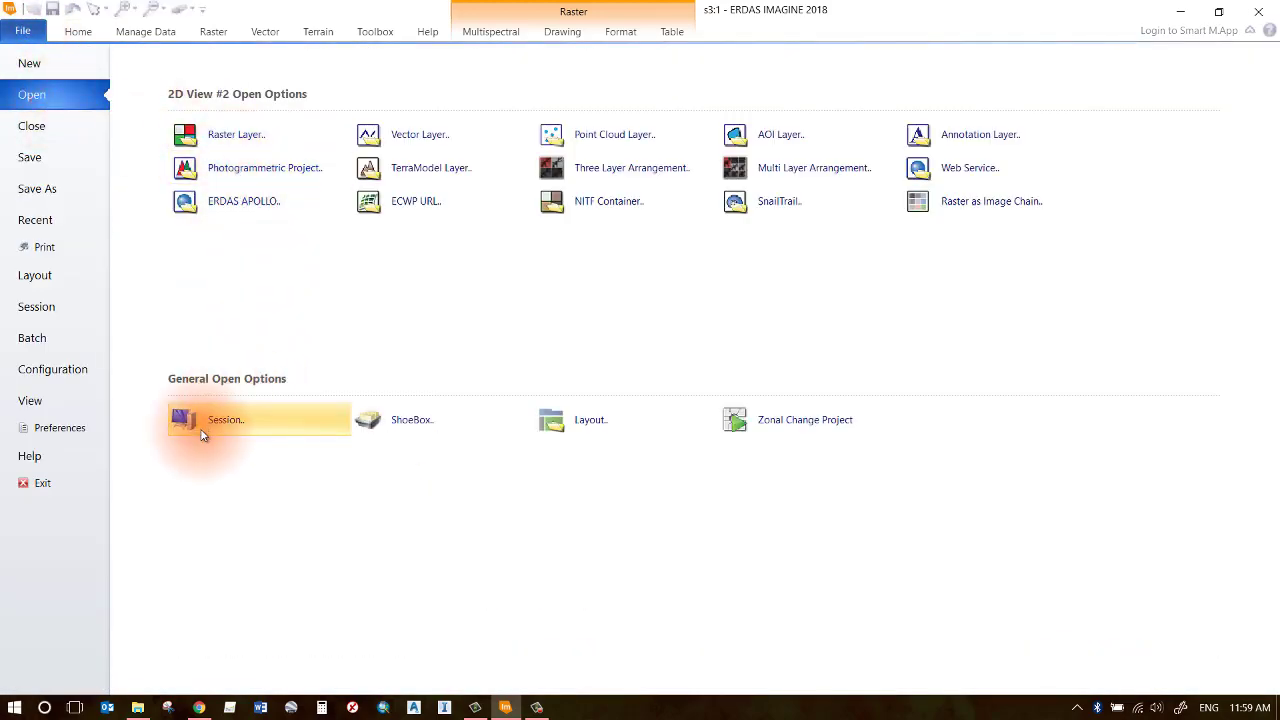
{"action": "mouse_move", "coordinate": [208, 430]}
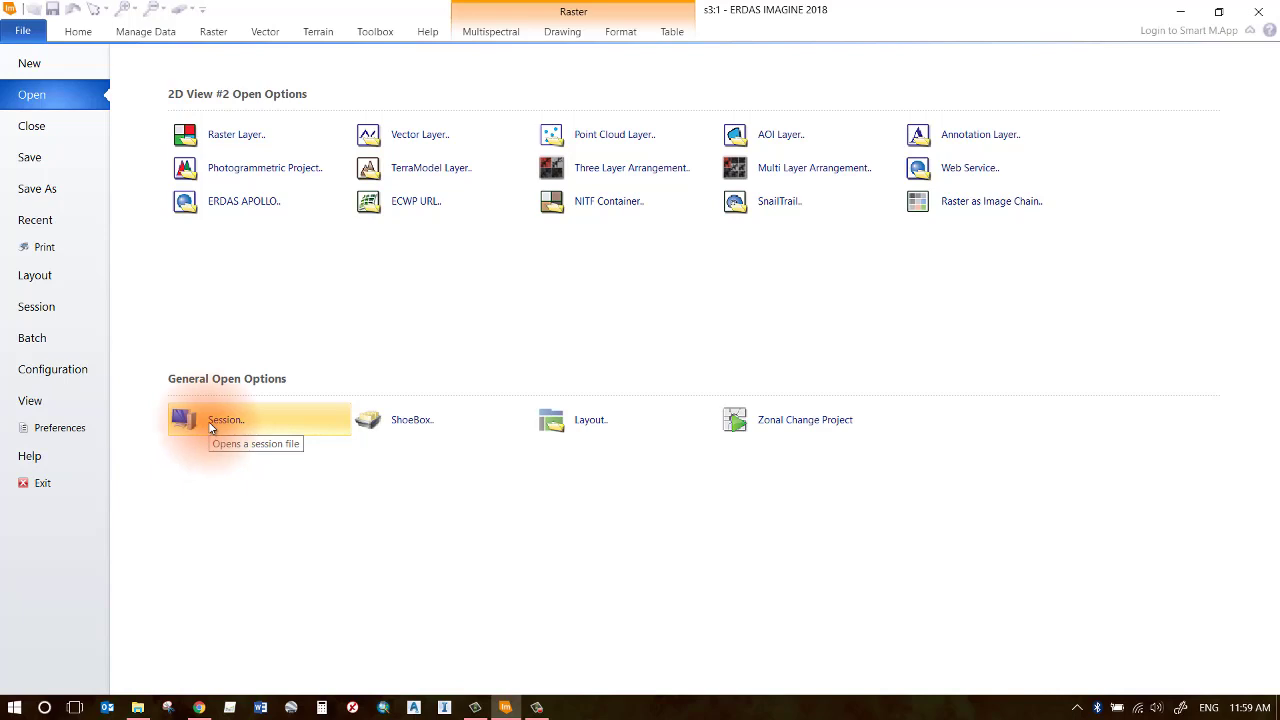
{"action": "mouse_move", "coordinate": [225, 419]}
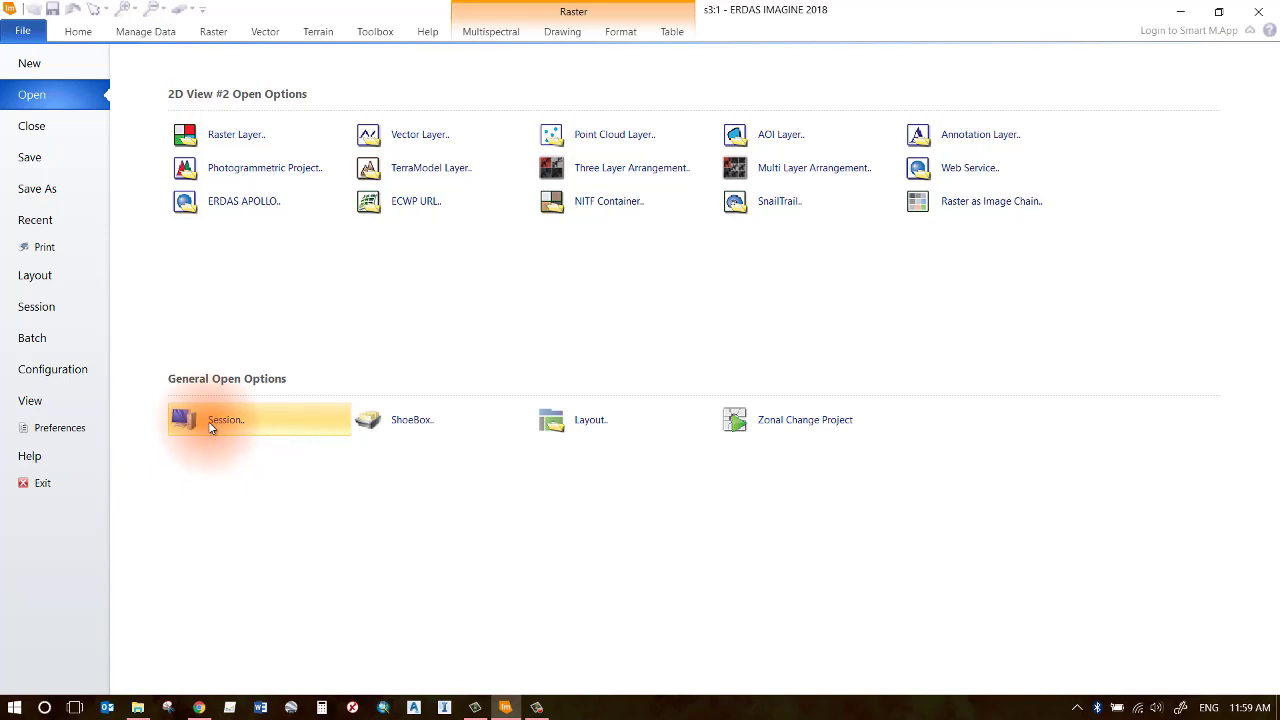